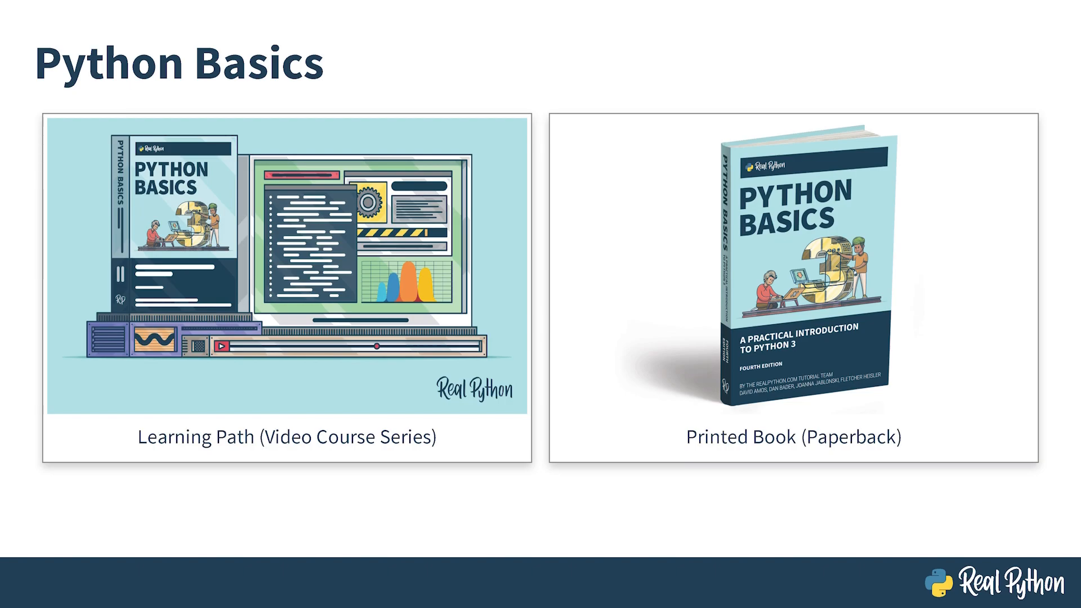
Advance to the Problem-Solving Process slide listing Understand, Plan, Implement, Verify
key("right")
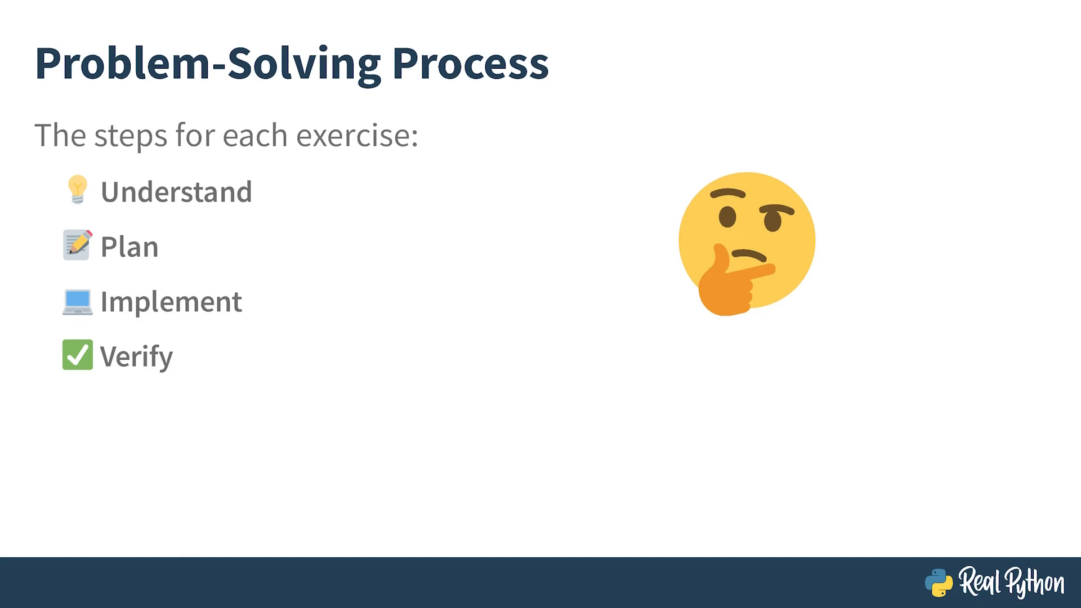
key("Right")
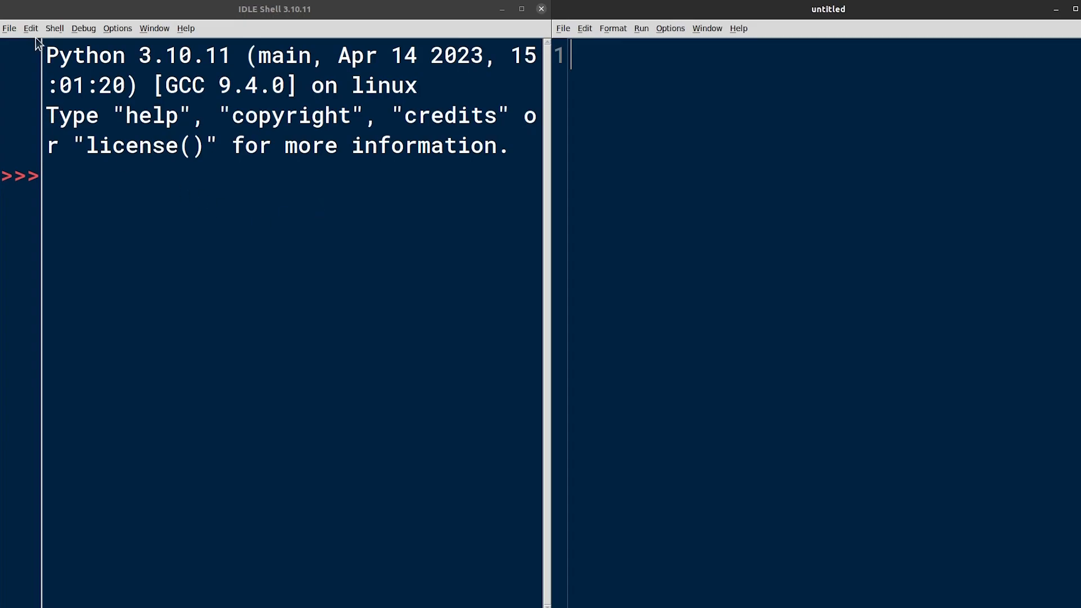
Paste the num1/num2 exercise docstring into a new editor and begin saving it as exercise1
left_click(9, 28)
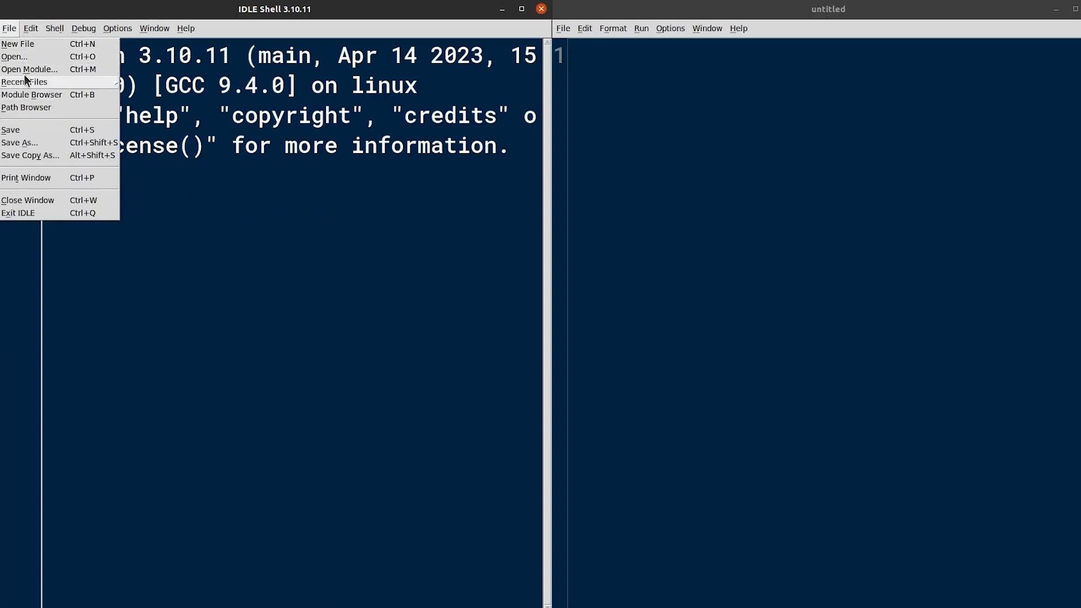
mouse_move(17, 43)
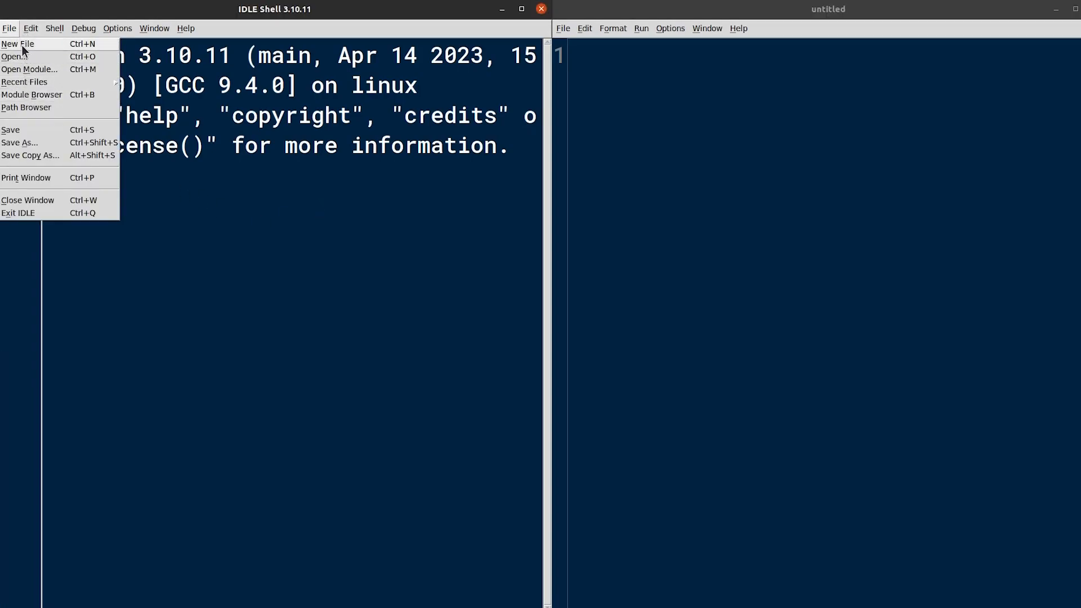
left_click(641, 160)
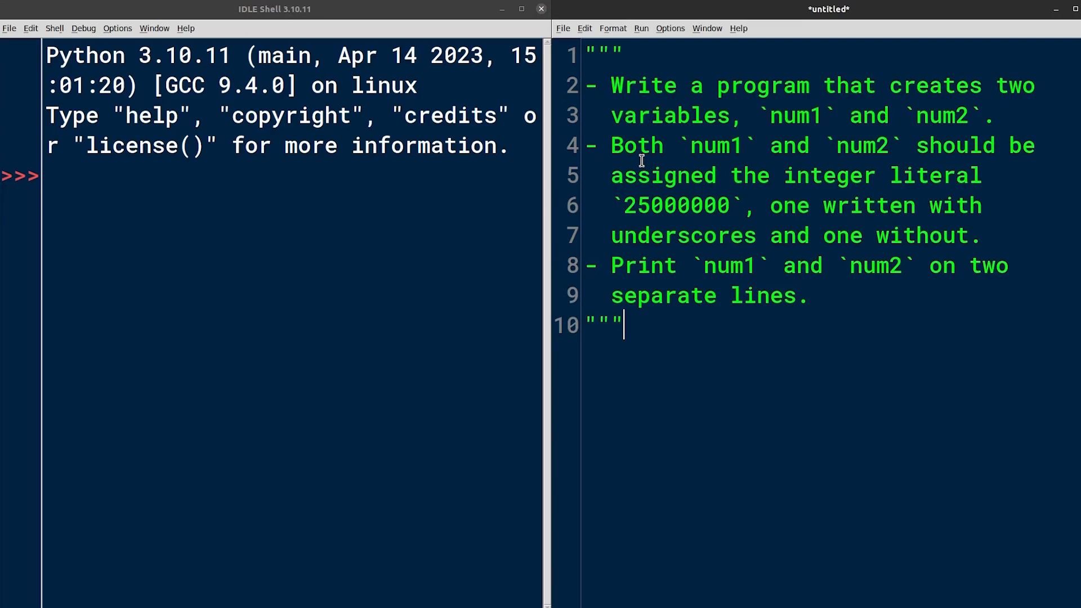
mouse_move(617, 95)
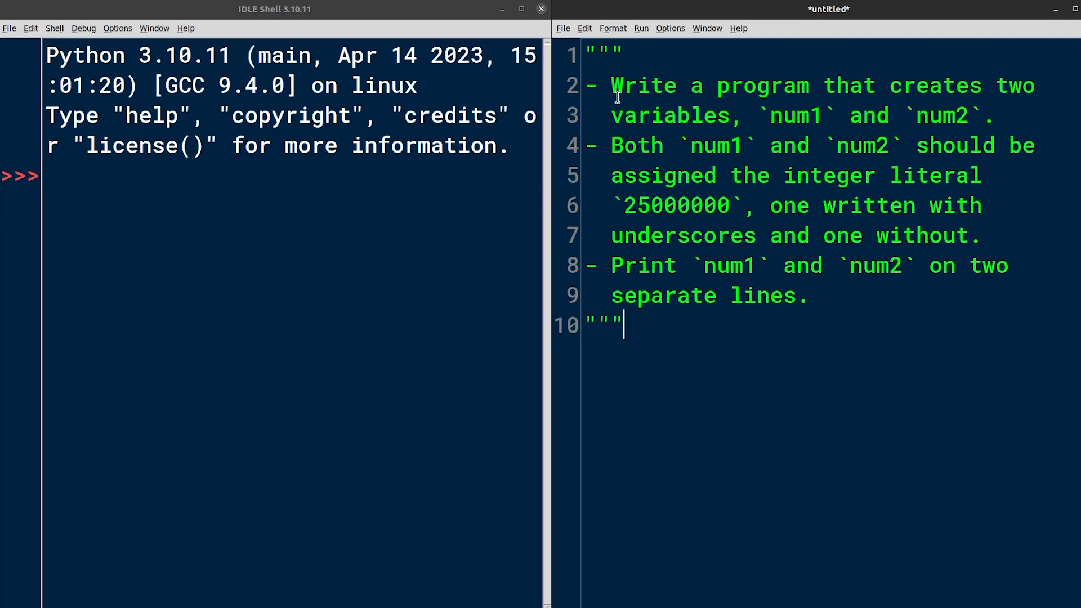
left_click_drag(612, 86, 808, 86)
type("exercise1")
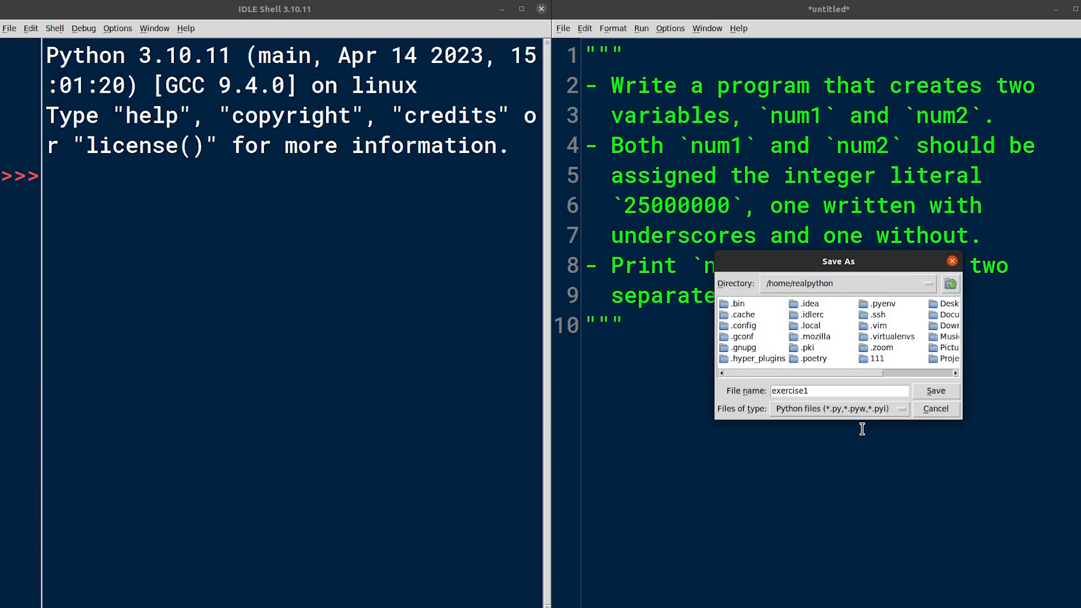
Save the script as exercise1.py and highlight num1 and num2 in the docstring
left_click(935, 391)
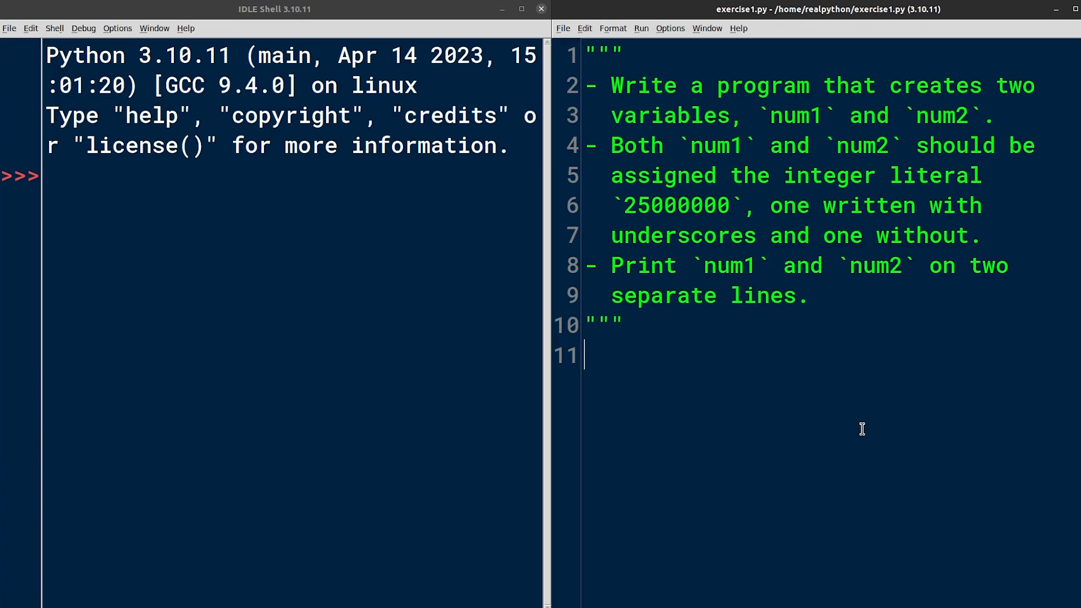
mouse_move(767, 42)
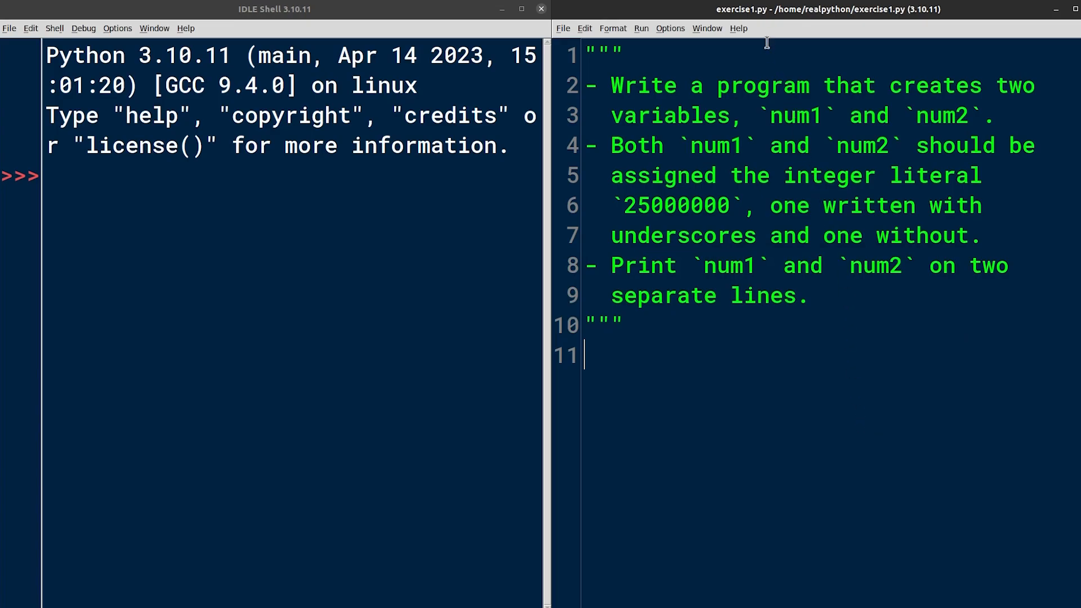
mouse_move(934, 22)
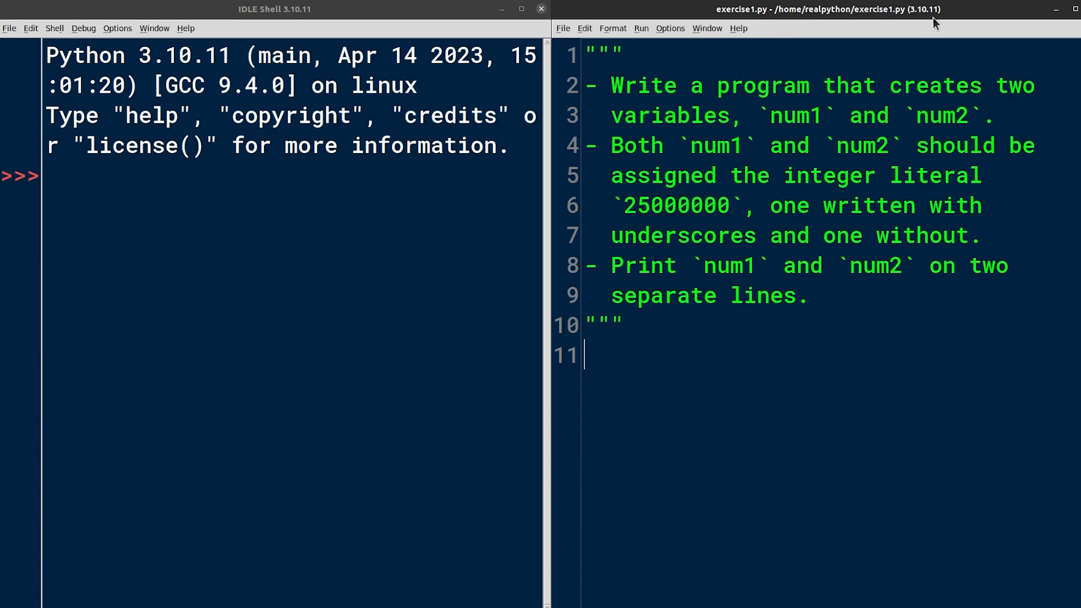
mouse_move(872, 470)
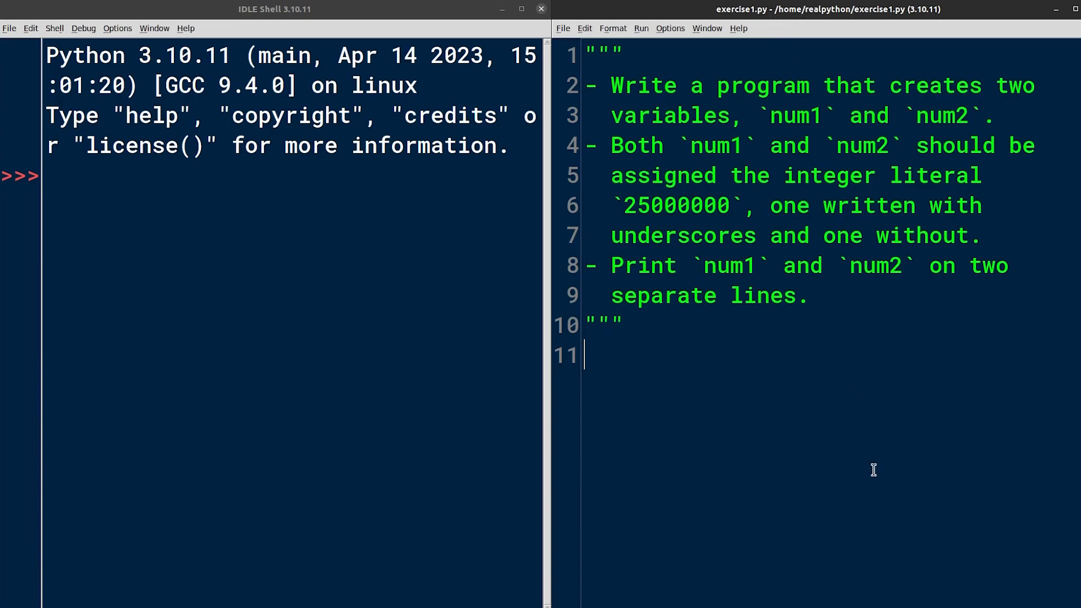
mouse_move(757, 115)
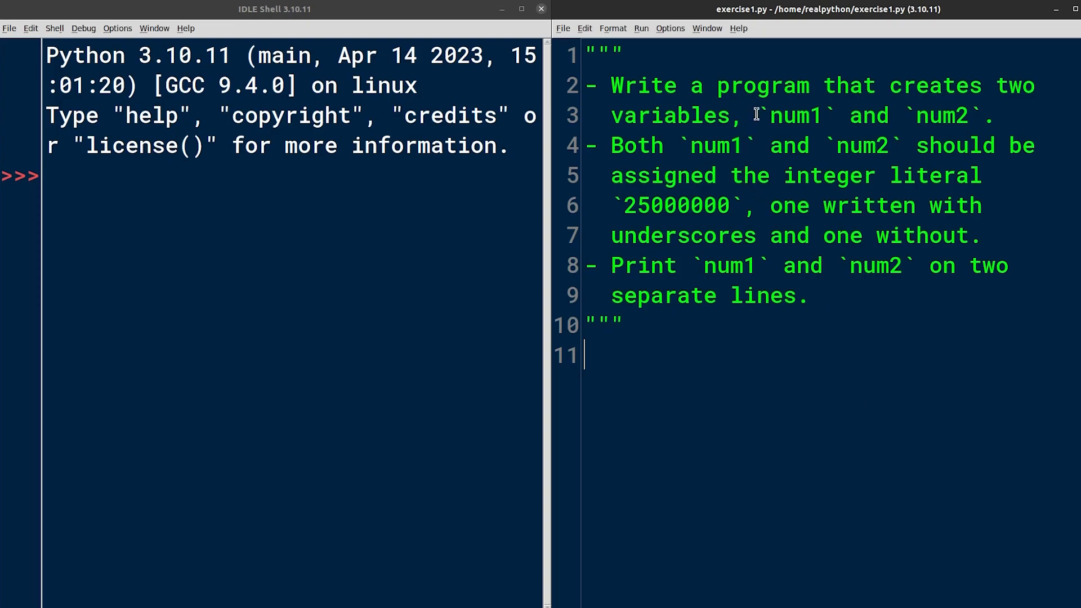
left_click_drag(755, 115, 983, 115)
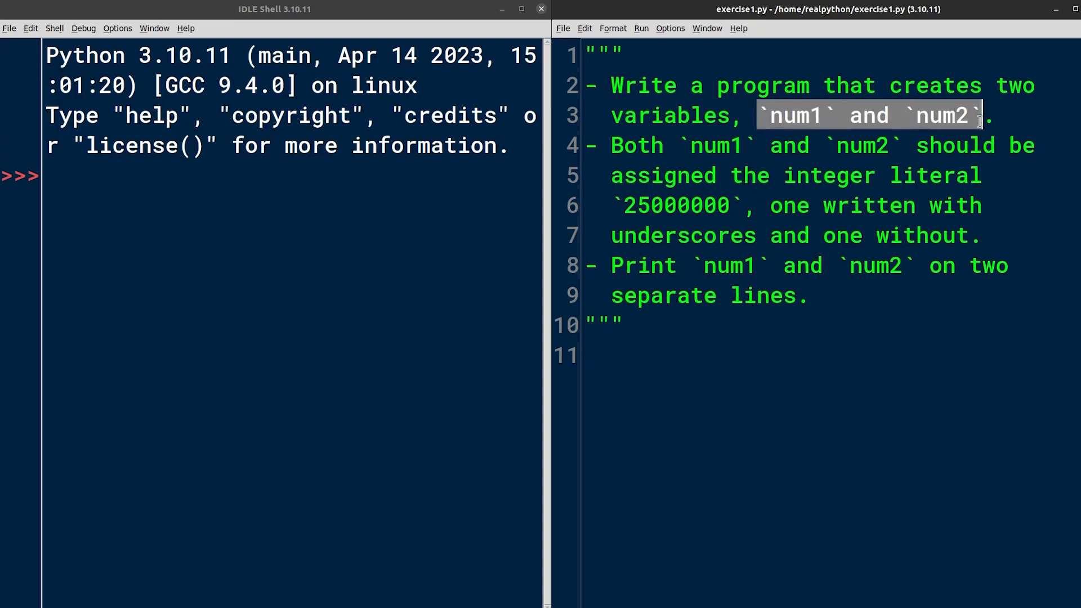
mouse_move(976, 485)
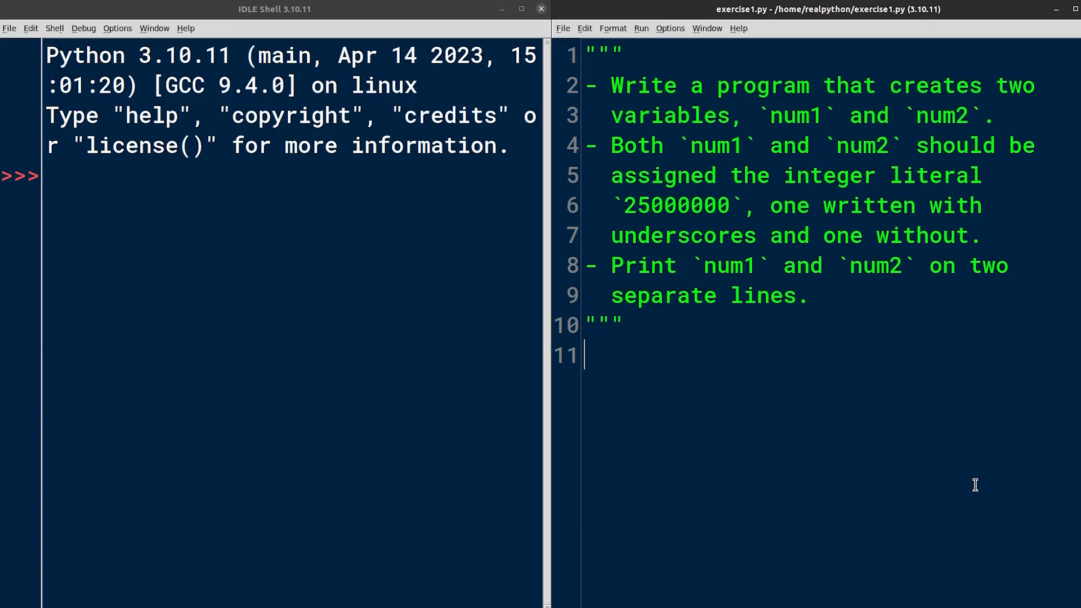
Write the assignments num1 = 25_000_000 and num2 = 25000000 on lines 12 and 13
type("num1 =")
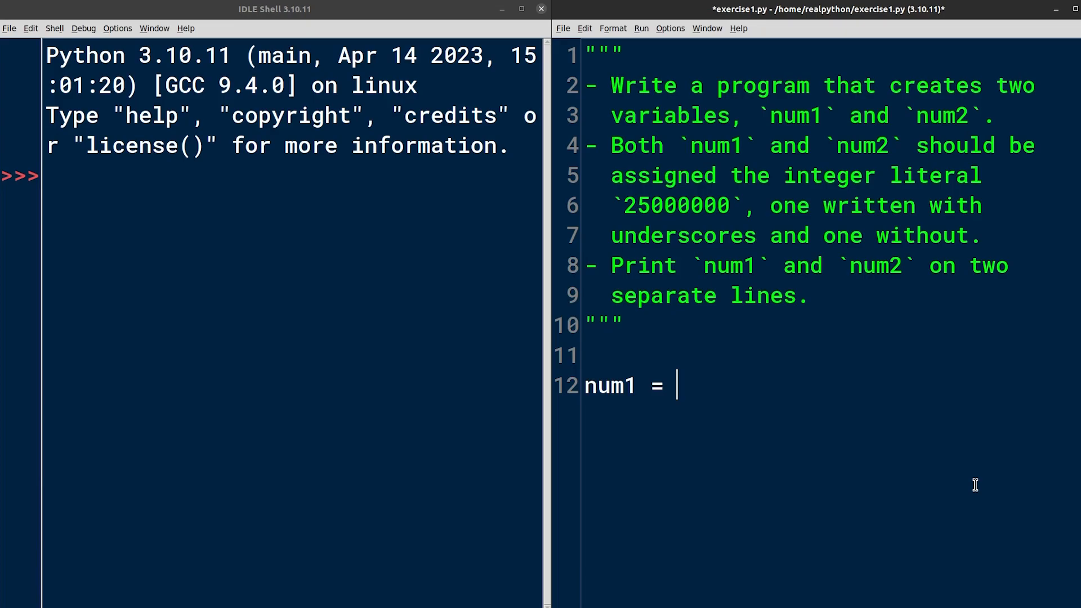
mouse_move(617, 145)
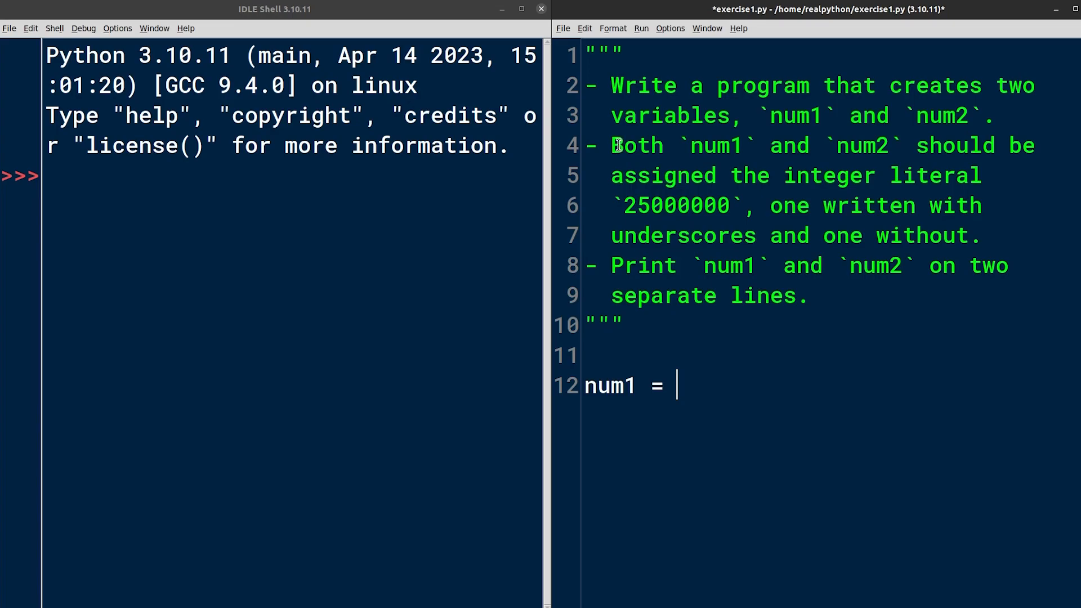
left_click_drag(612, 145, 941, 205)
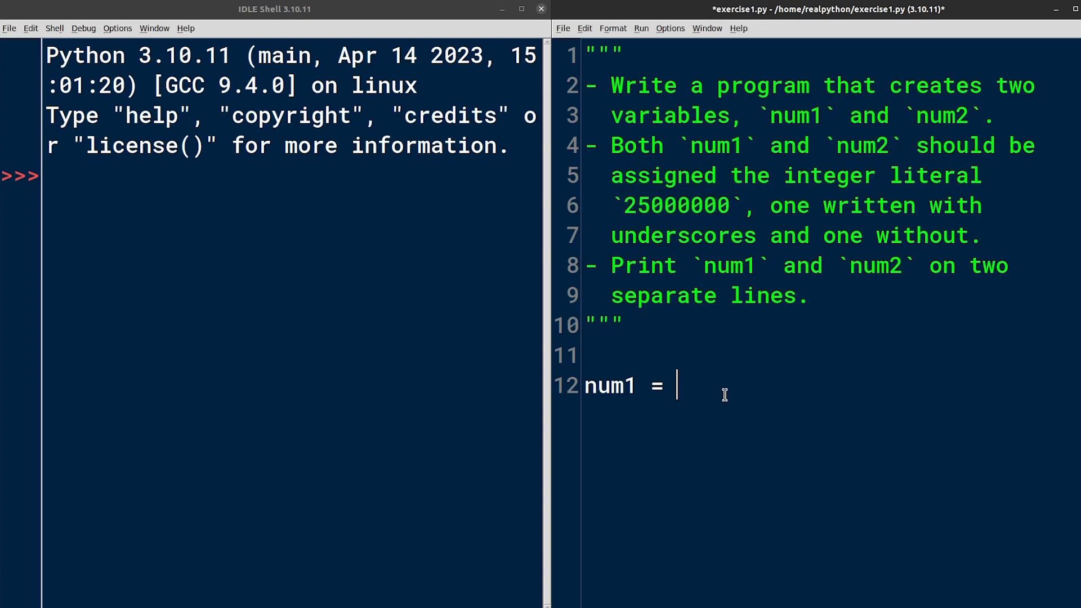
type("25_000_000")
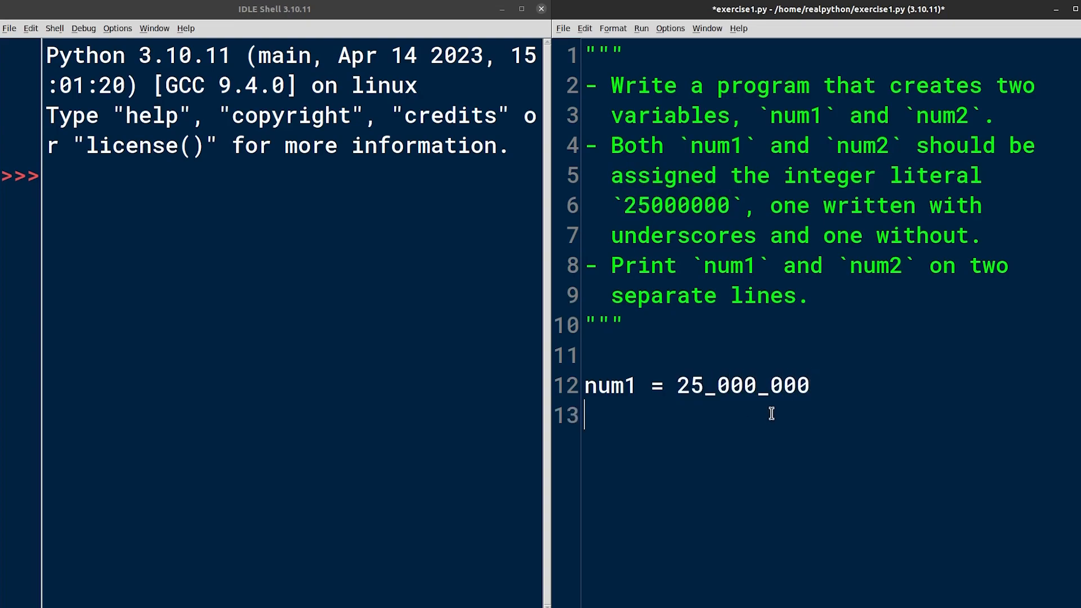
type("num2 = 2")
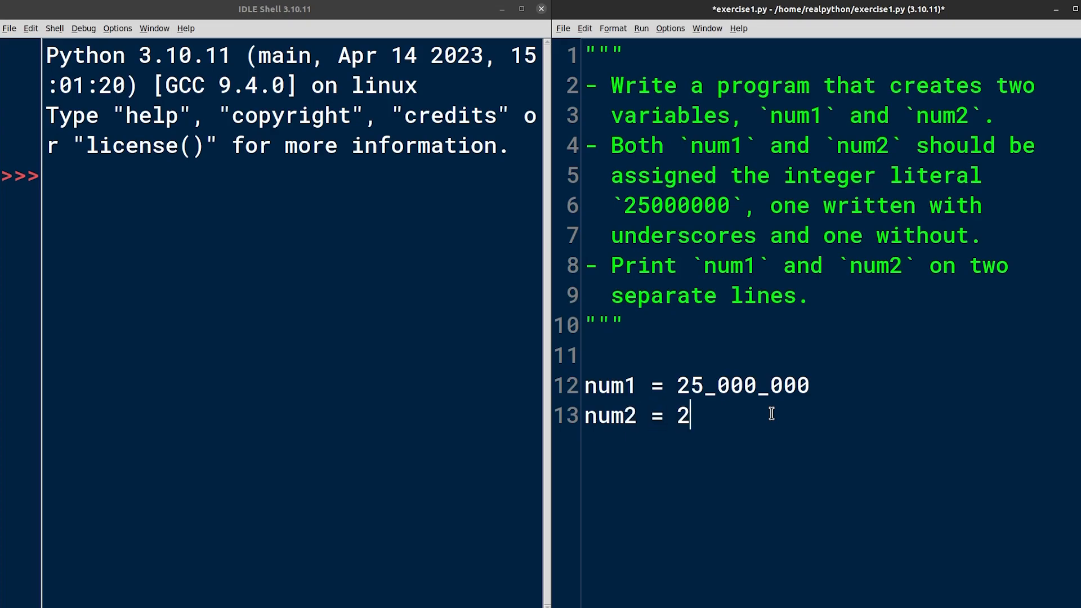
type("5000000")
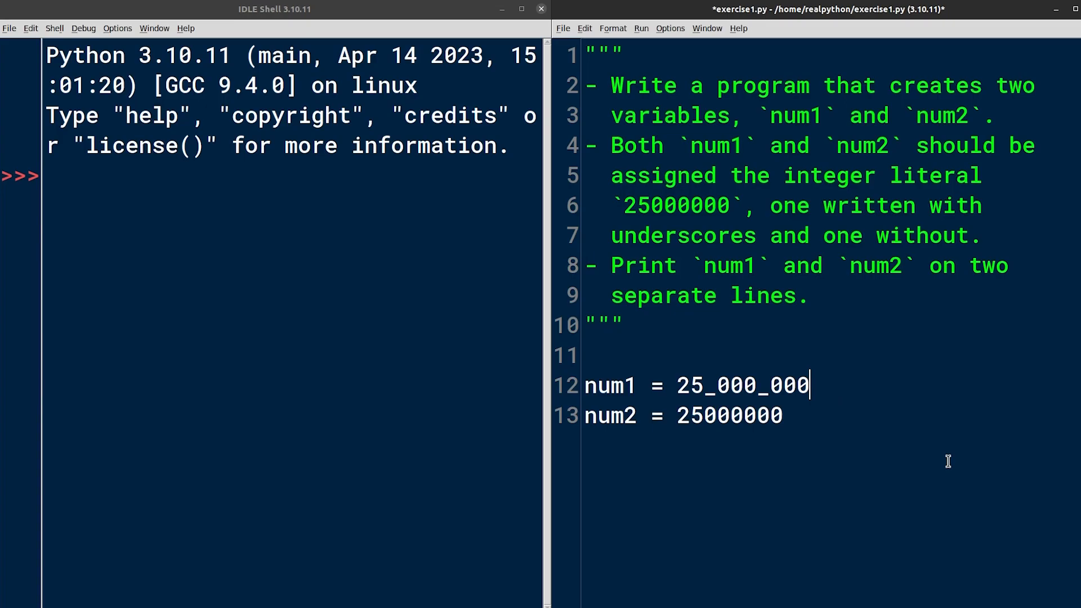
double_click(743, 385)
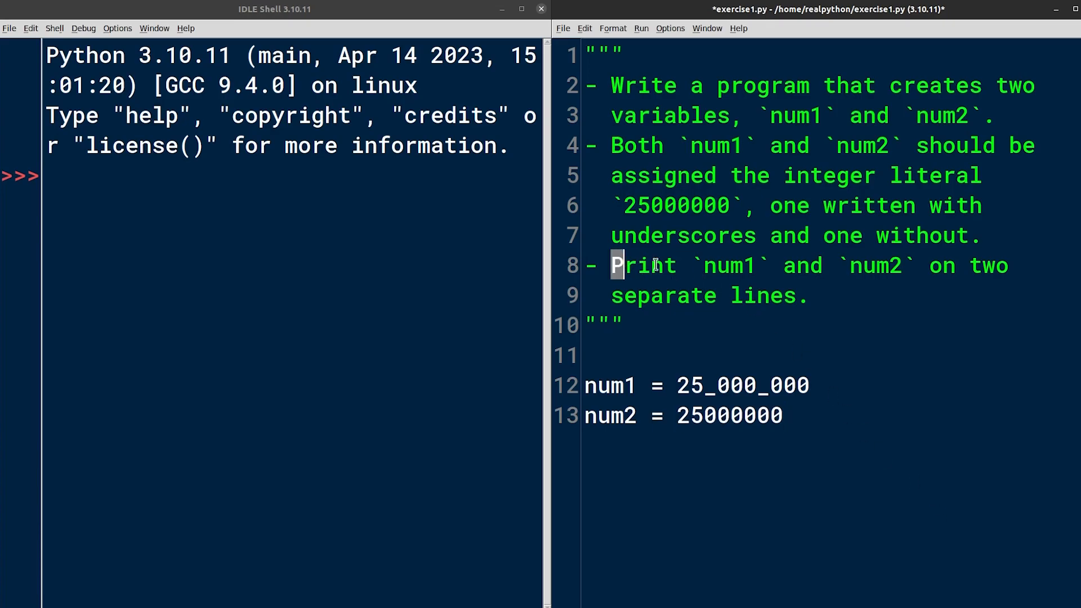
Add print(num1) and print(num2) lines and run the script with F5
left_click_drag(614, 266, 810, 295)
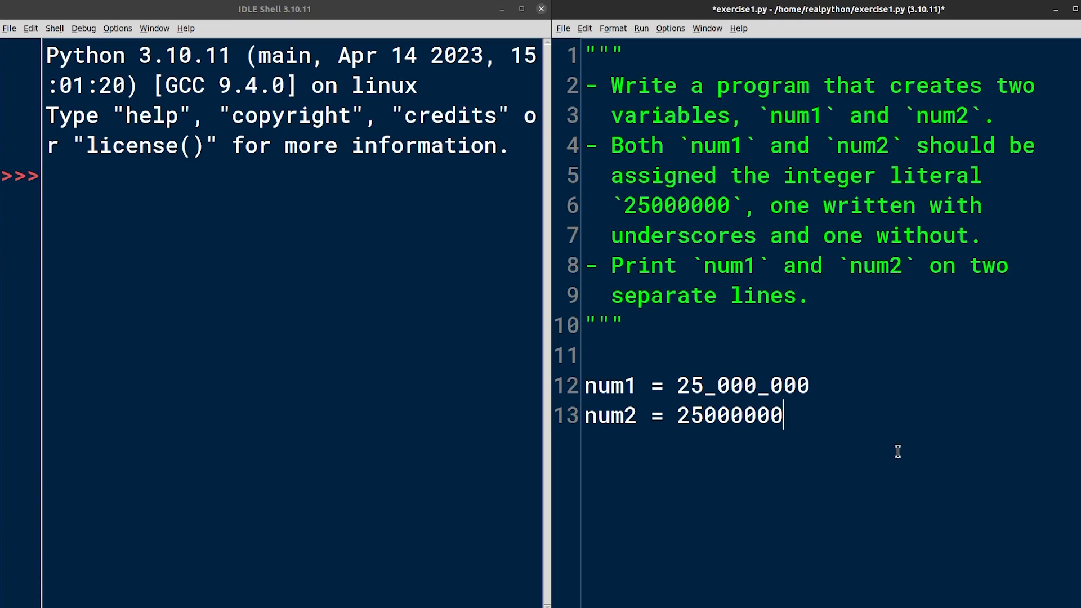
type("print")
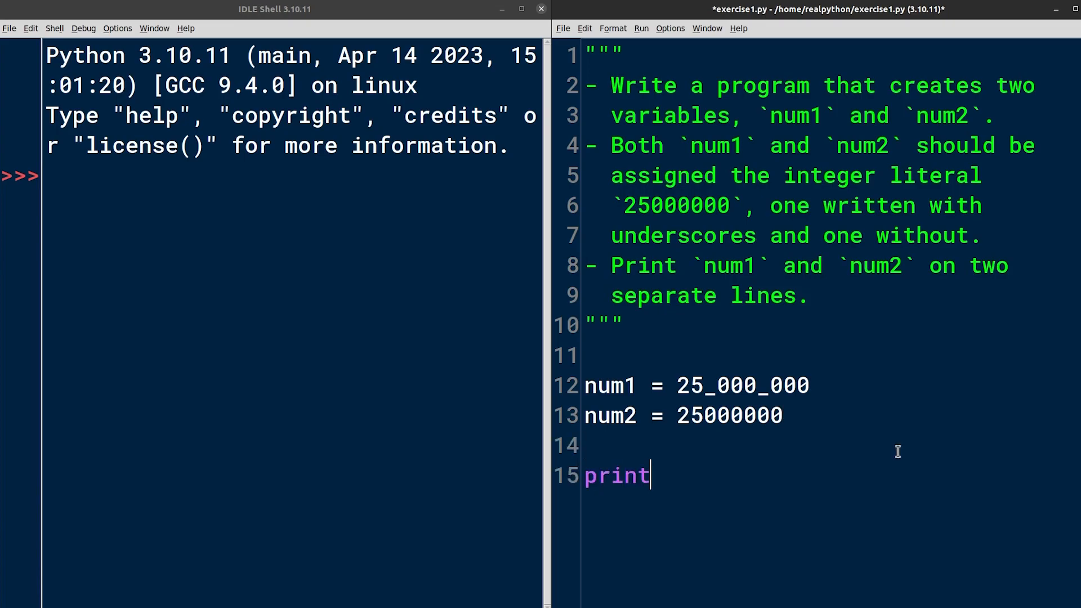
type("(num1)")
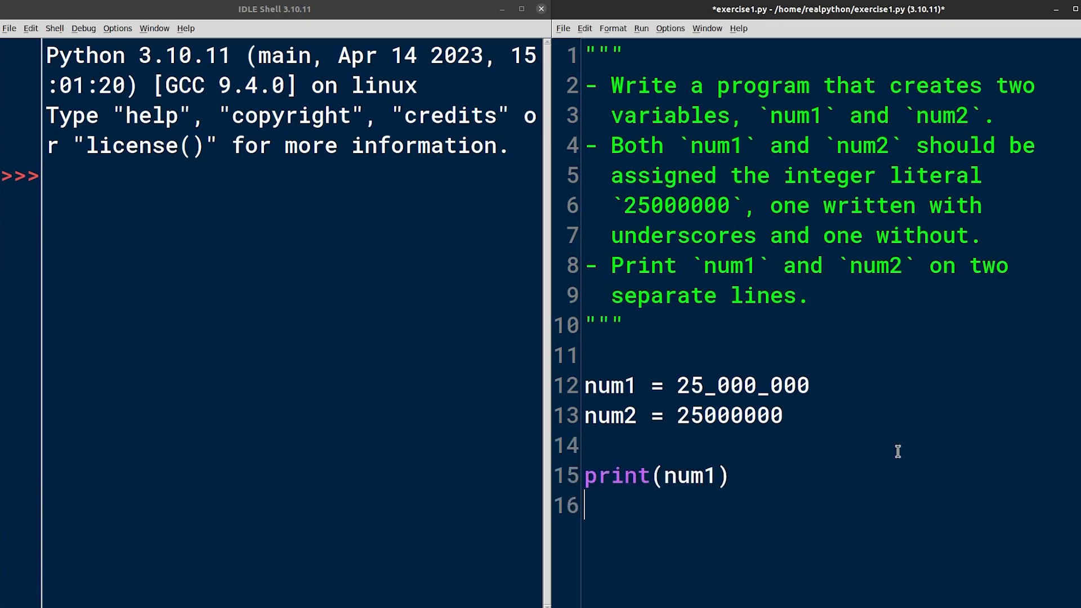
type("print(num2)")
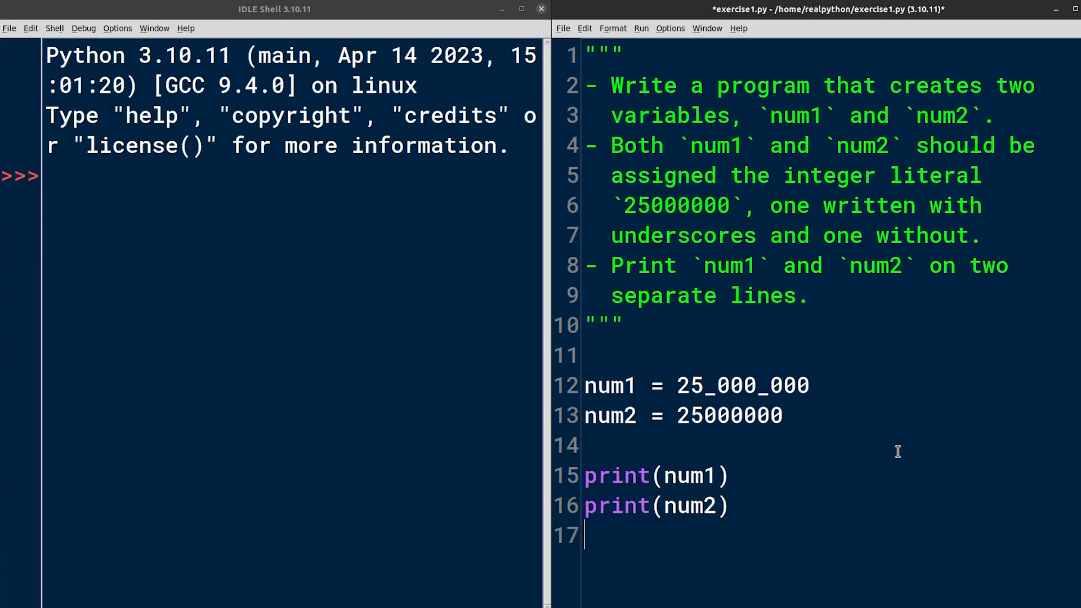
key("F5")
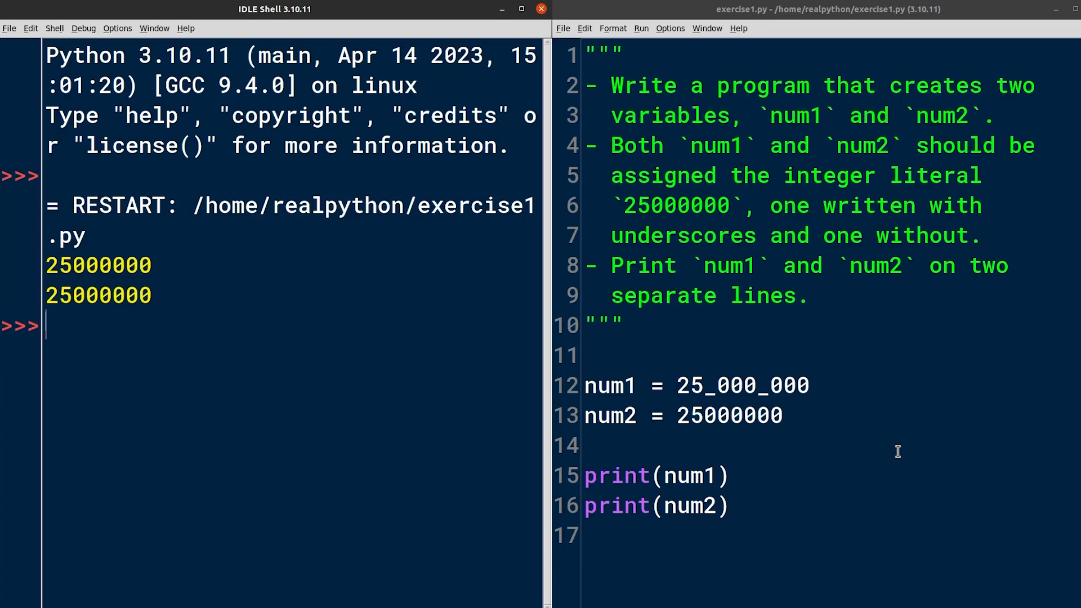
Enter print(num1) in the exercise1.py editor
type("print(num1)")
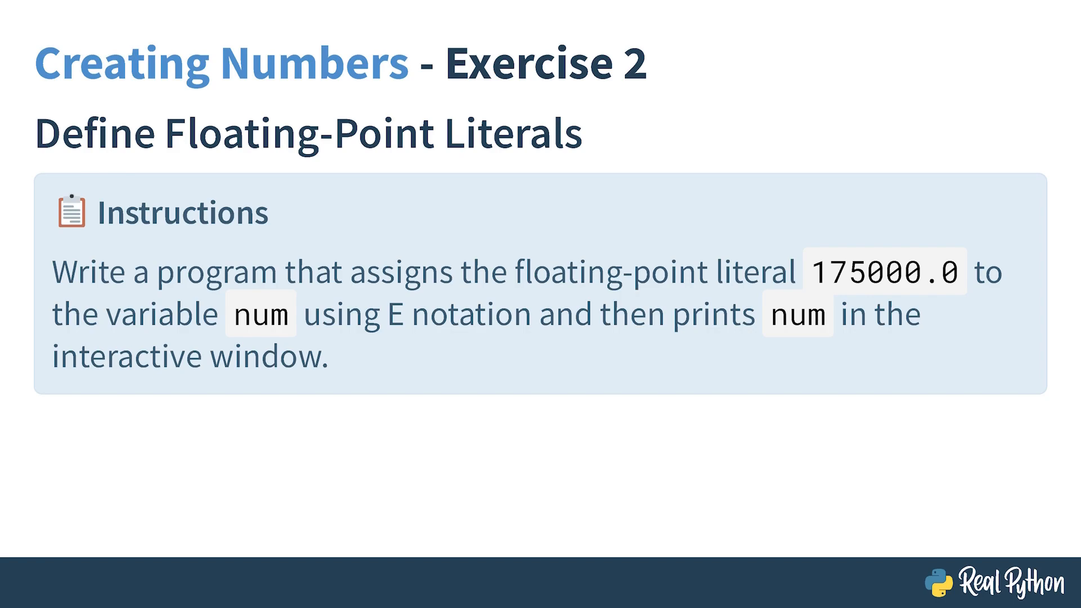
Select text in the Exercise 2 E-notation instructions for 175000.0
double_click(883, 273)
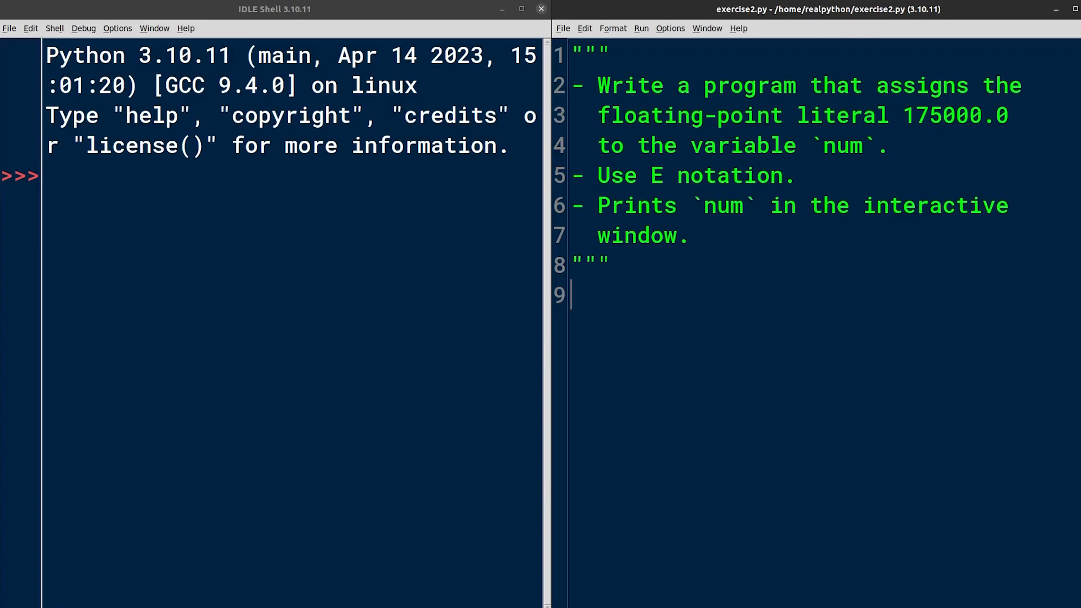
Add line 10 to exercise2.py reading num = 175000.0 below the docstring
key("Return")
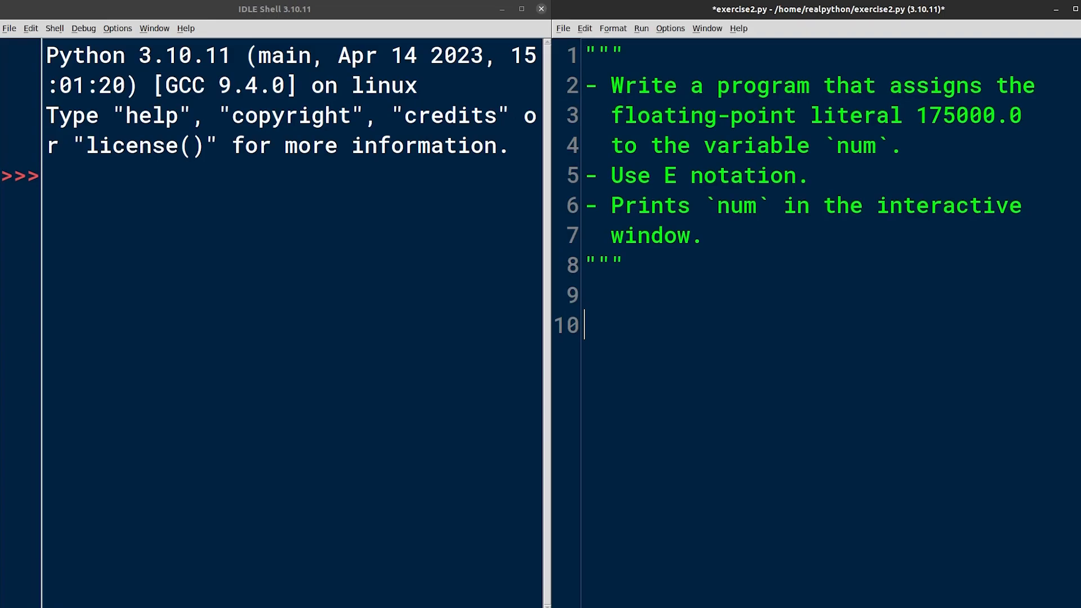
type("n")
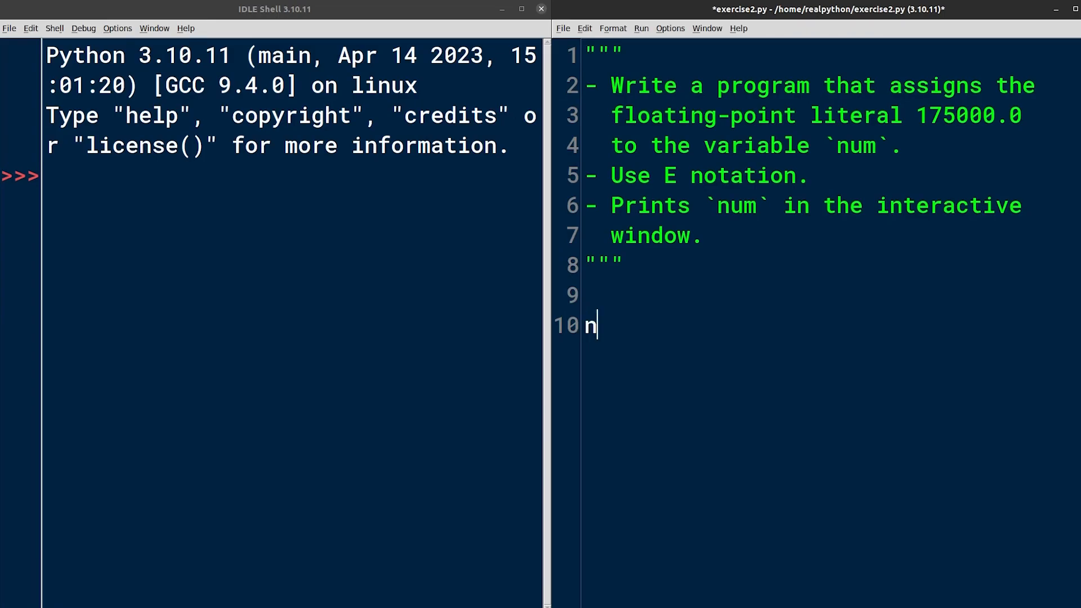
type("um")
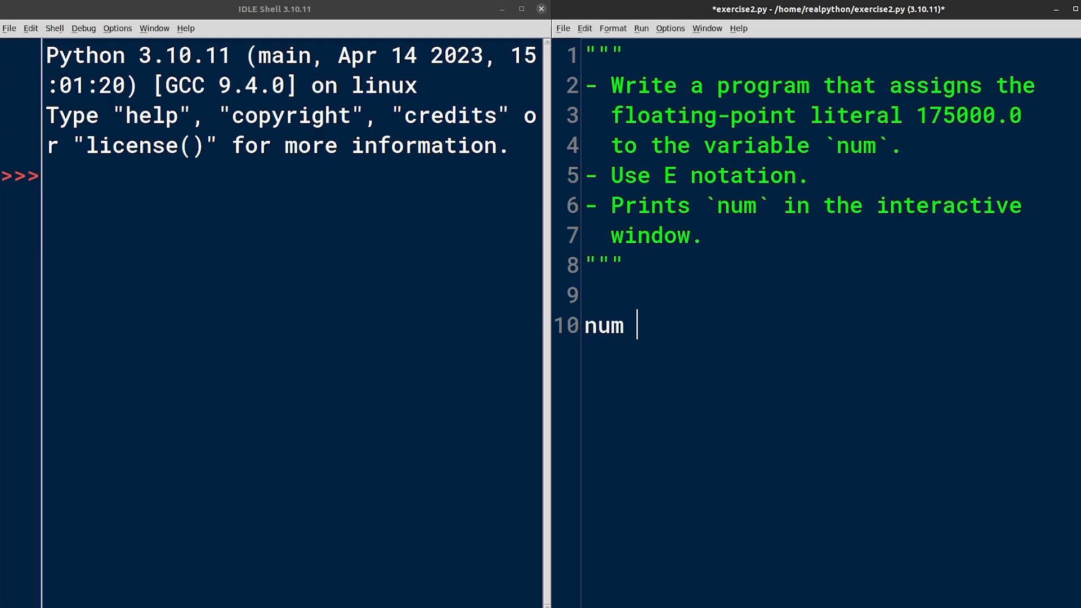
type("=")
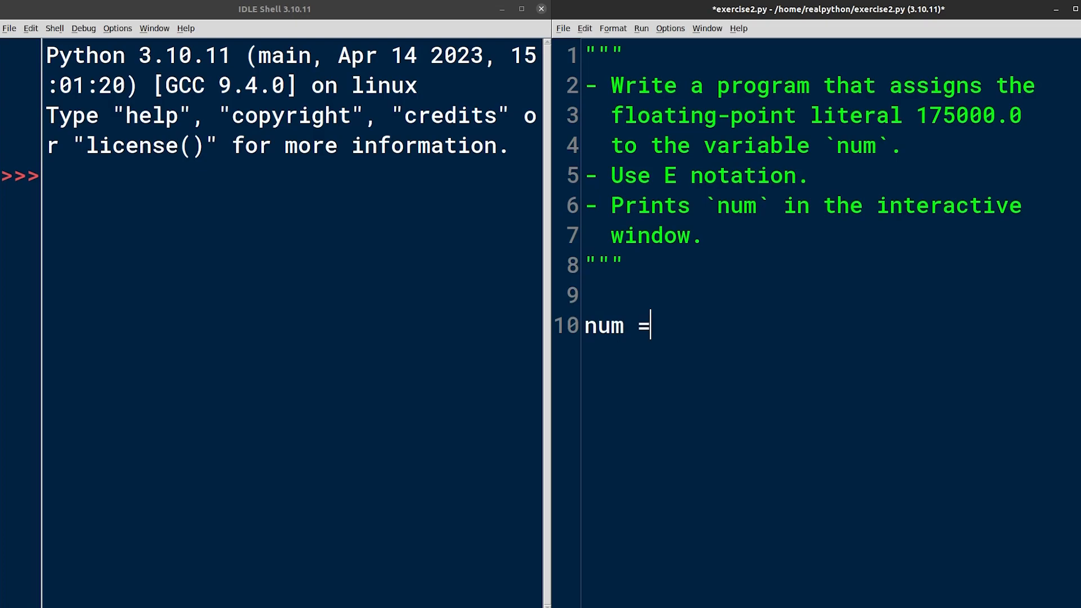
type("\" \"")
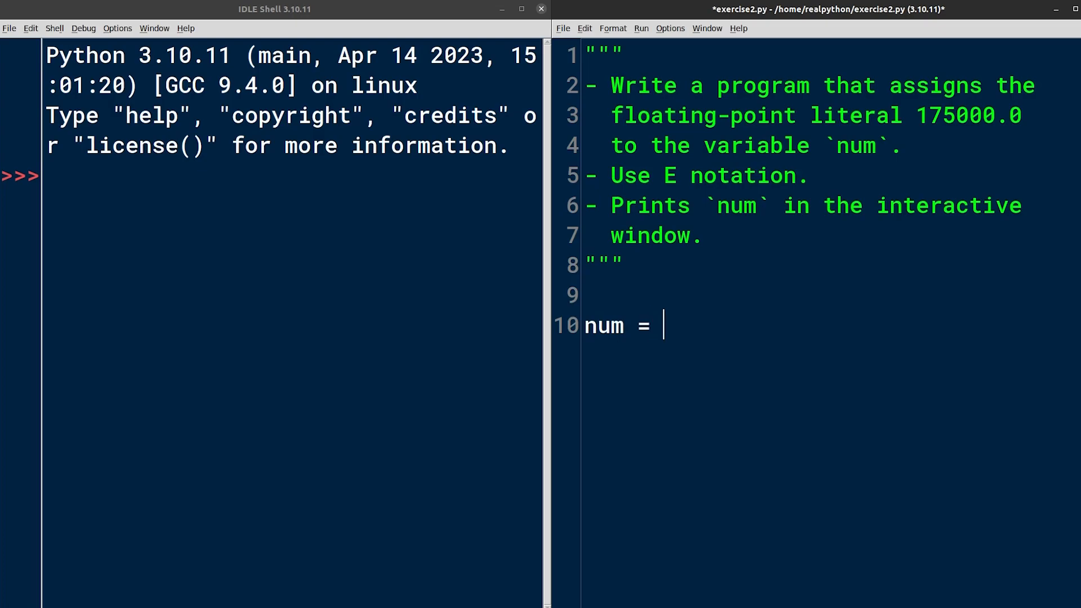
double_click(955, 115)
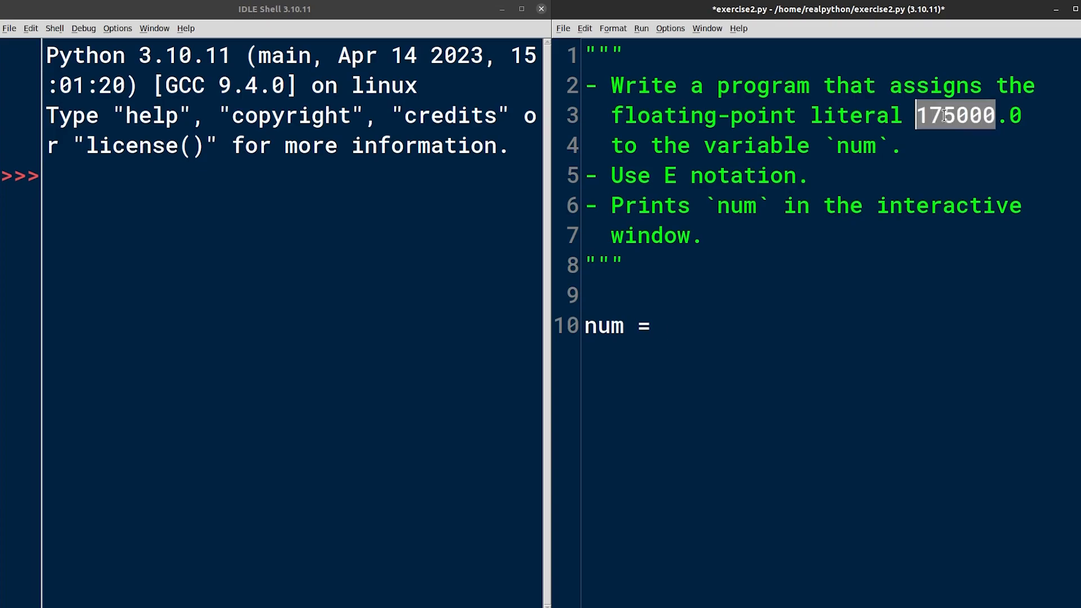
type("175000")
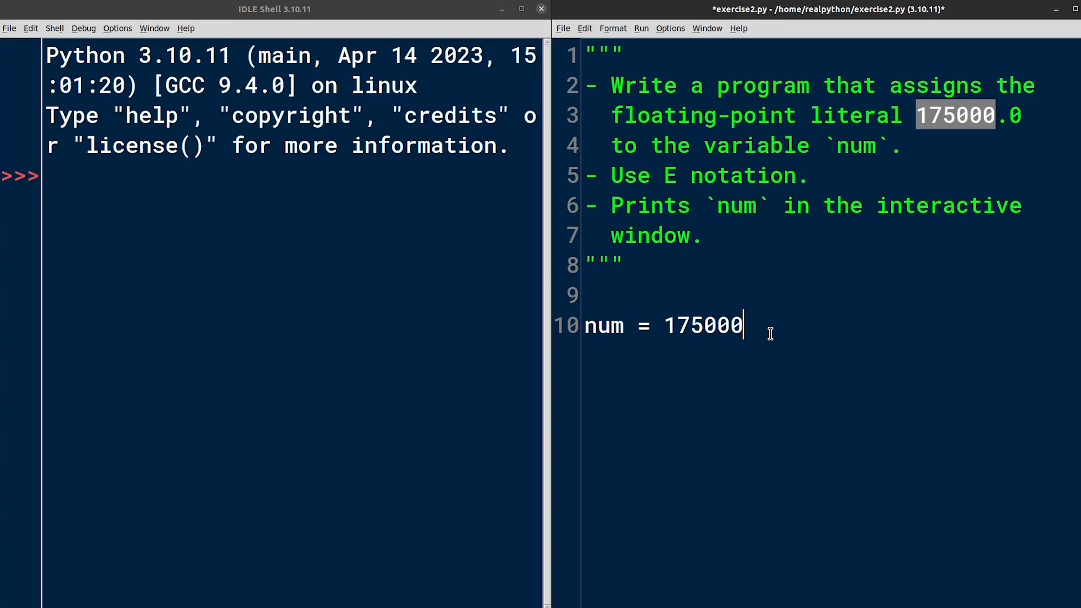
type(".0")
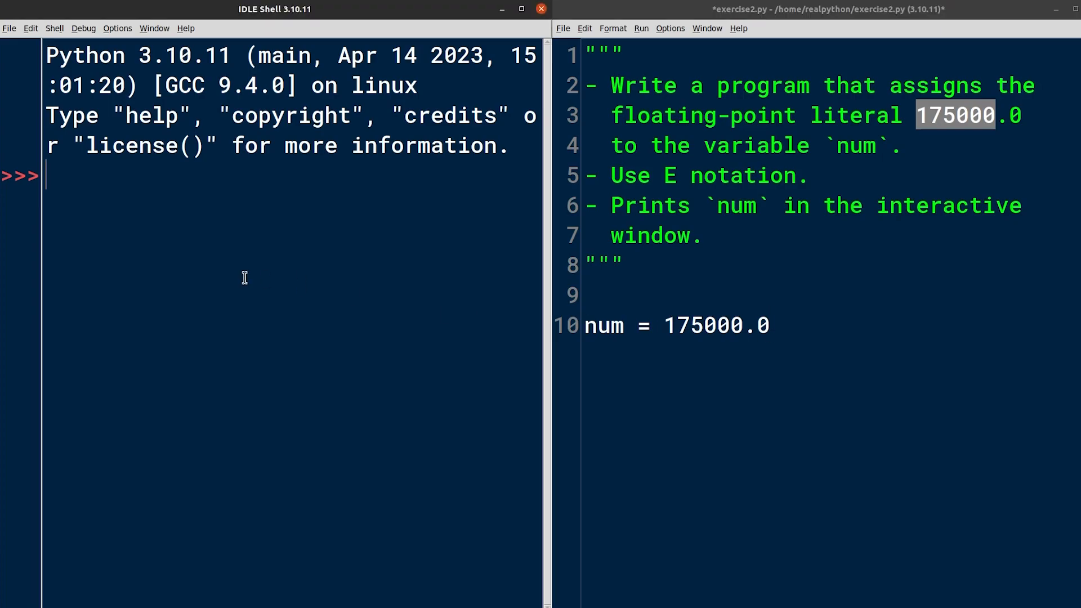
Evaluate 0.001e3, 175e3 and 1.75e5 in the shell to see their float results
type("0.00")
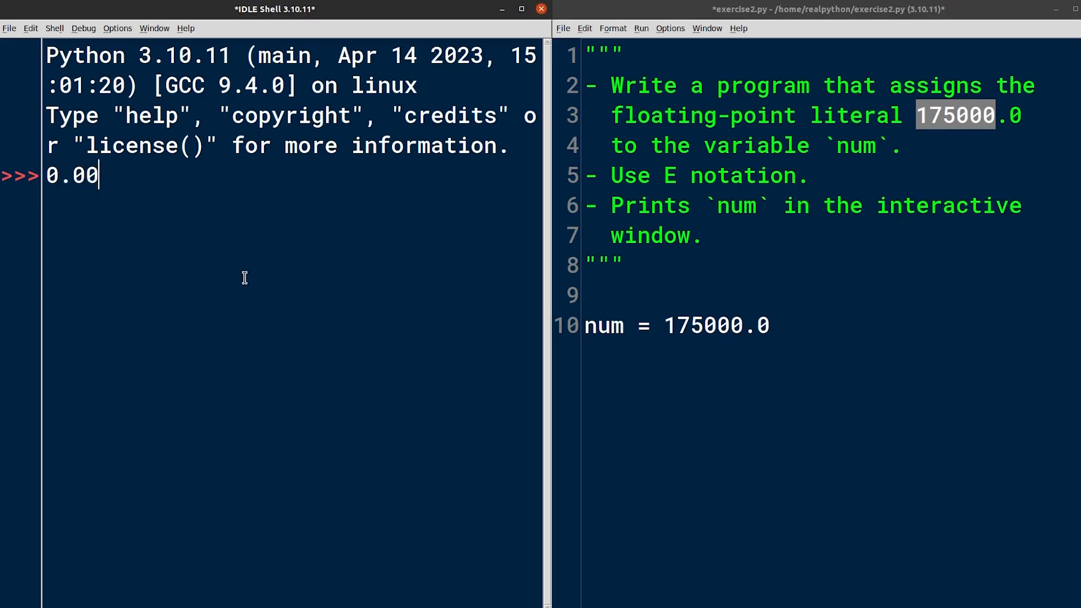
type("1e3")
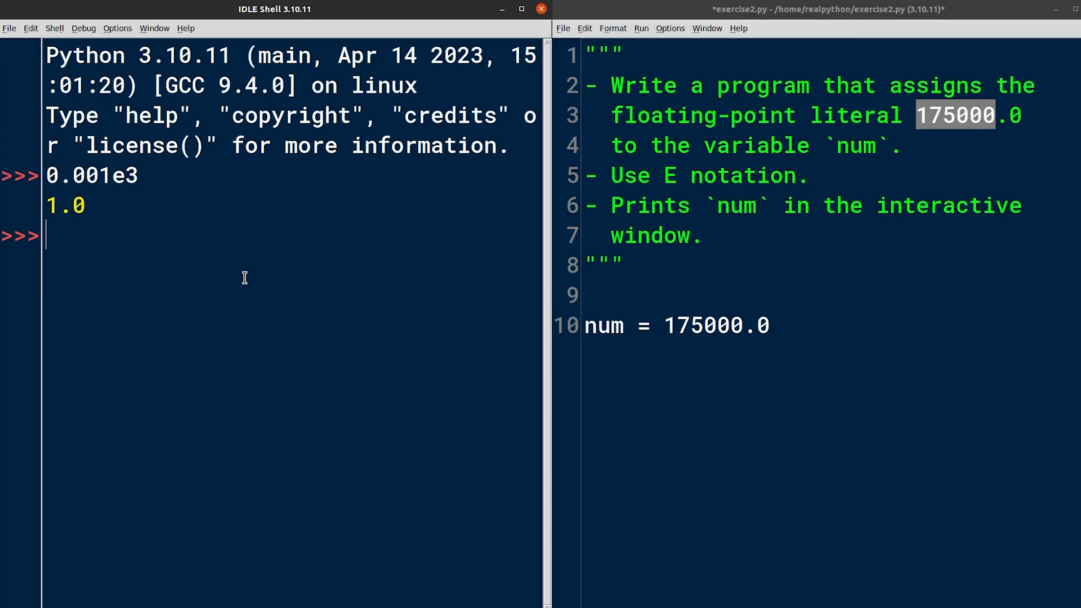
type("175")
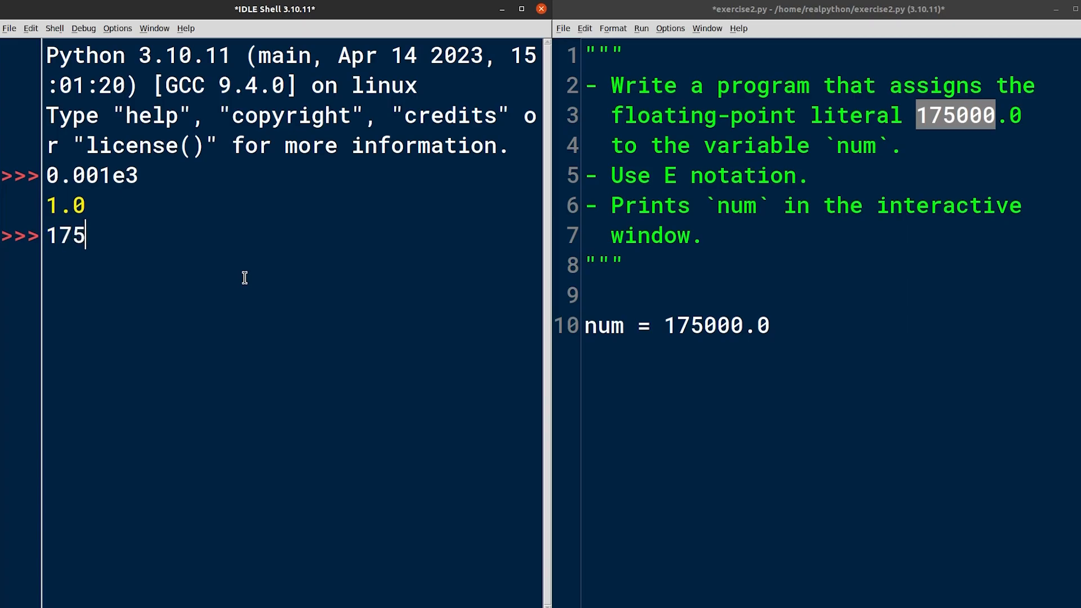
type("e3")
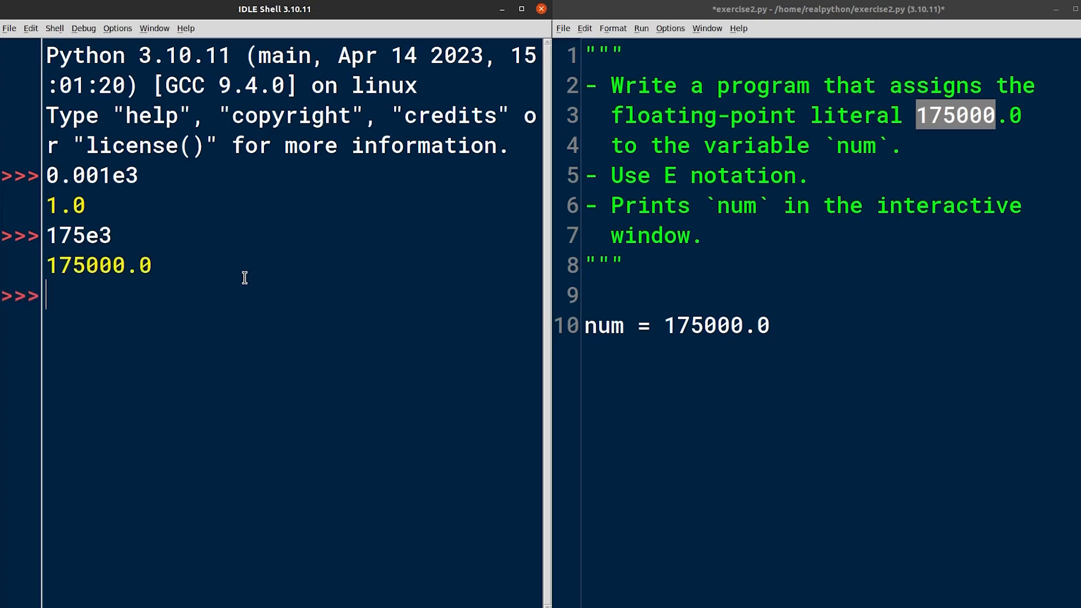
type("1.75")
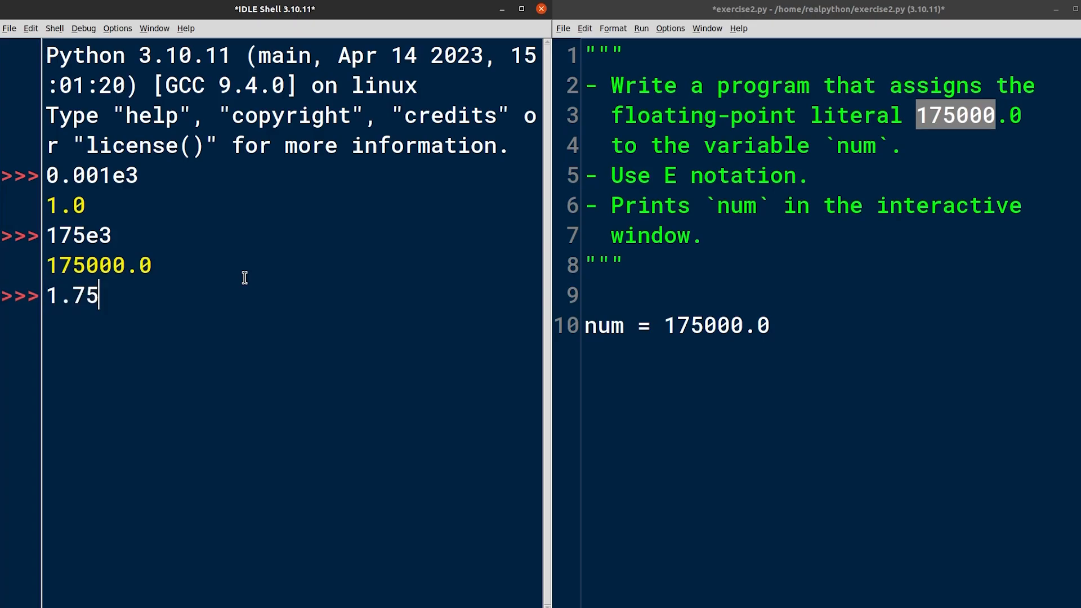
key("Return")
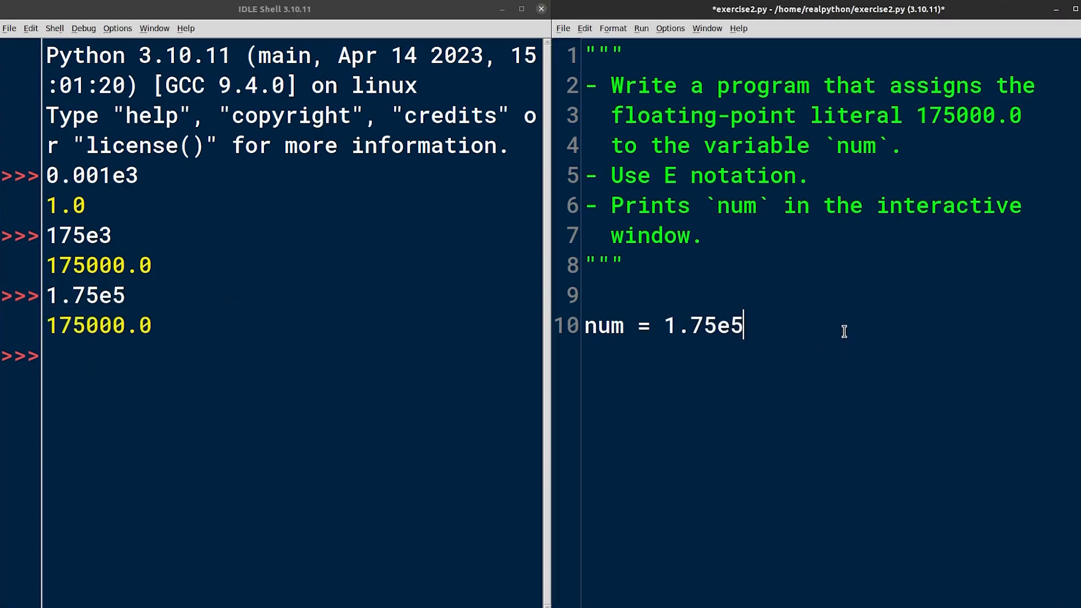
Add print(num) to exercise2.py, save with Ctrl+S, and run it with F5
type("print")
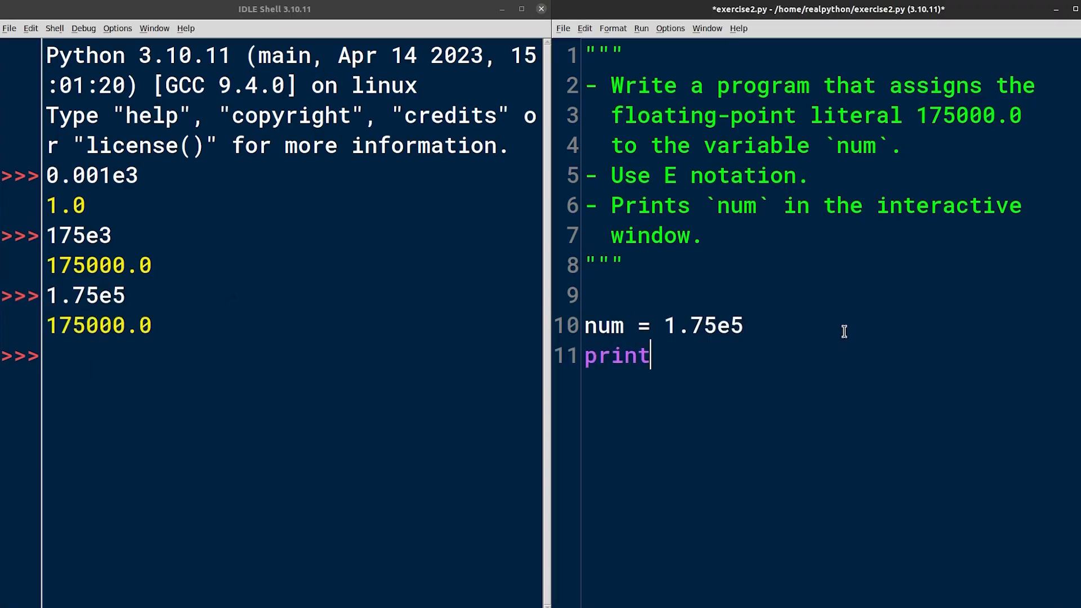
type("(num)")
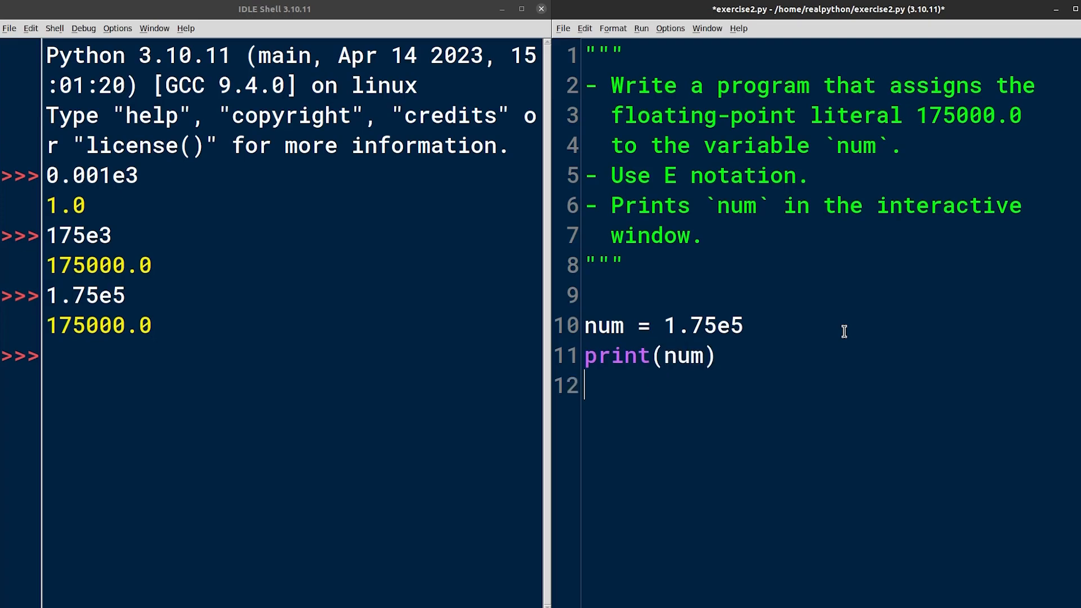
key("ctrl+s")
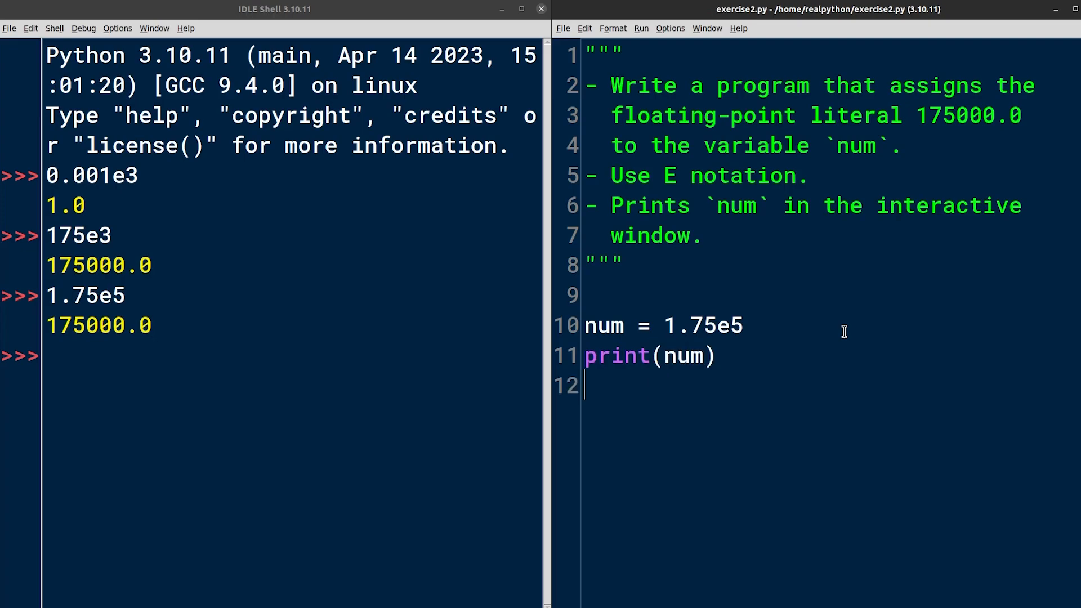
key("F5")
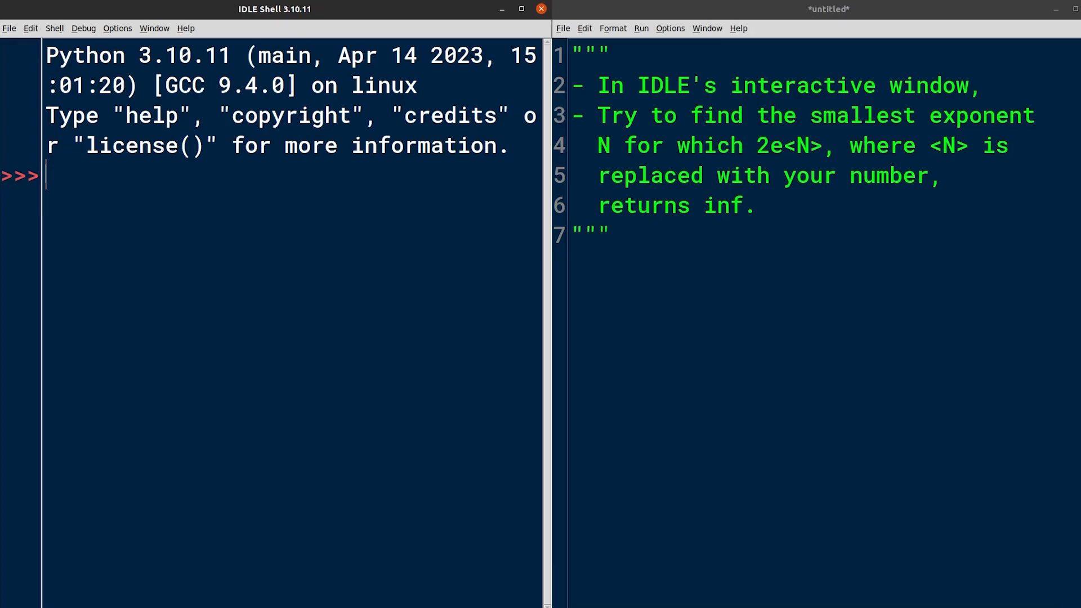
Evaluate float("inf") and -float("inf") in the shell to show positive and negative infinity
type("float()")
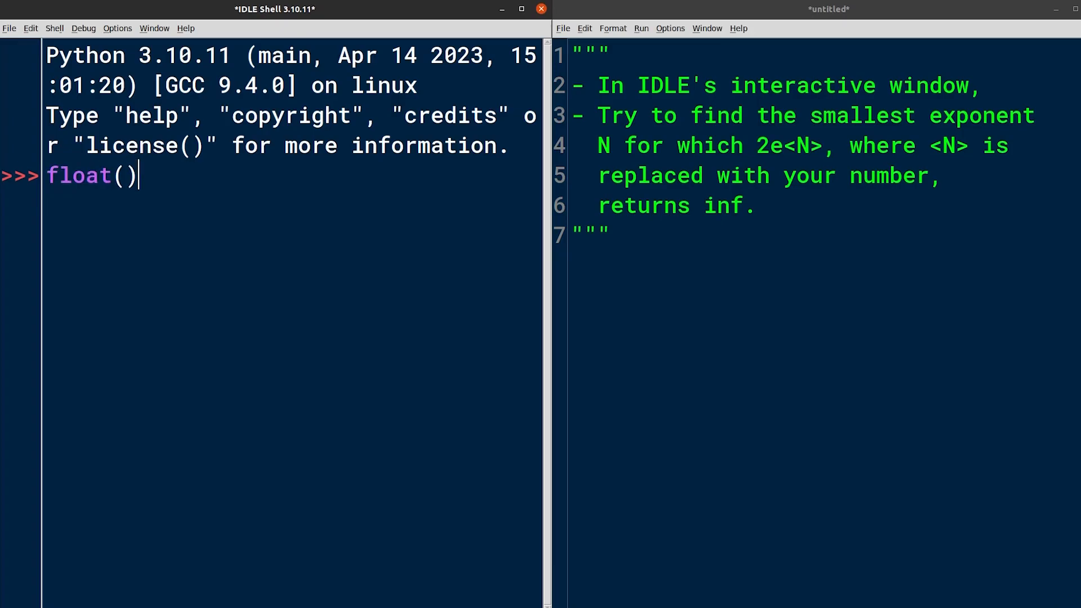
type("\"\"")
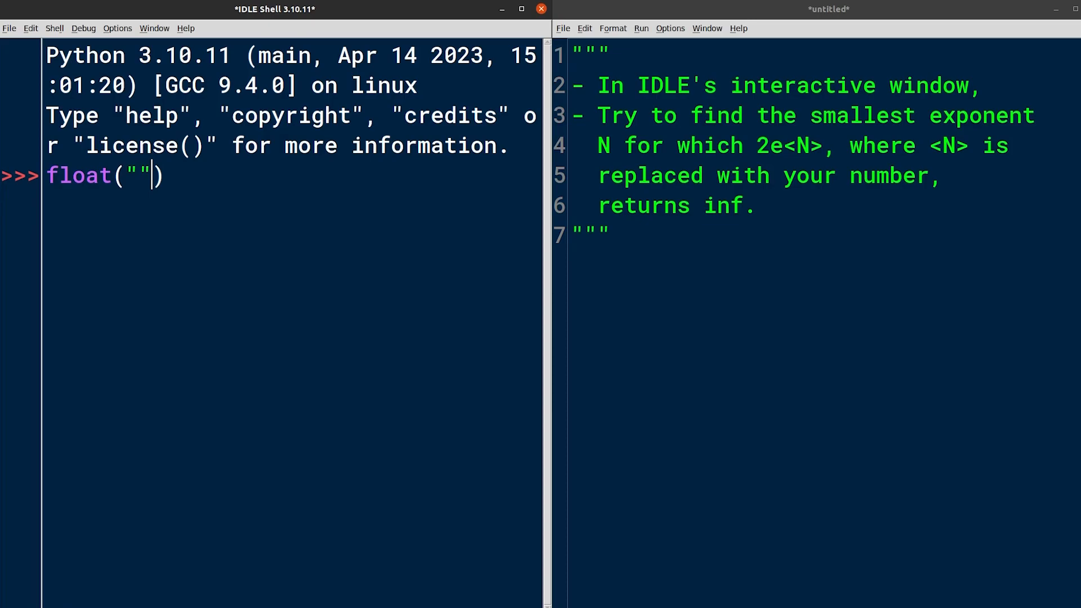
type("inf")
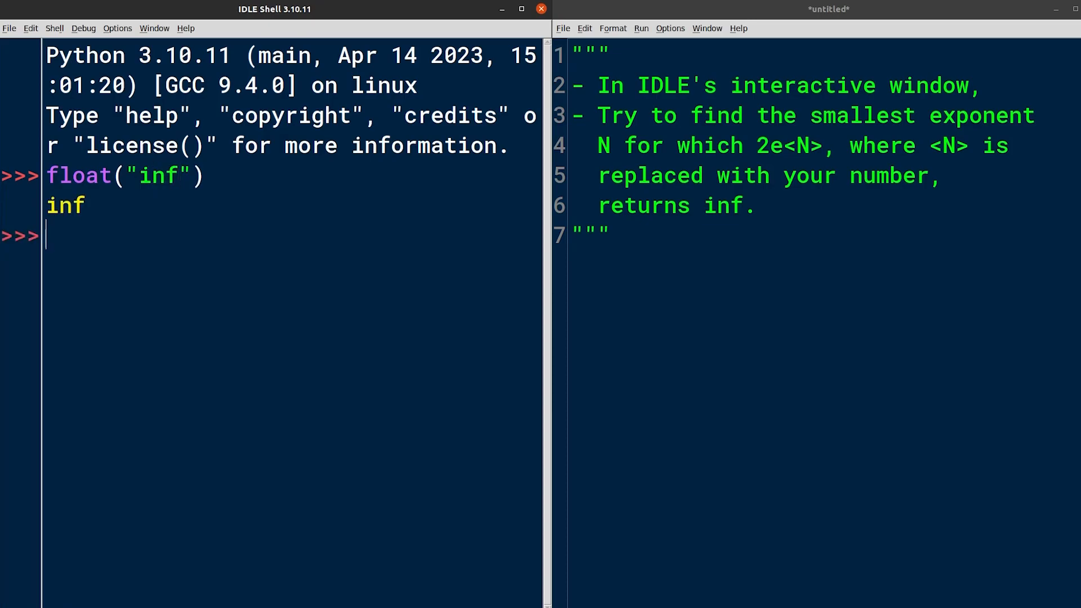
type("-float")
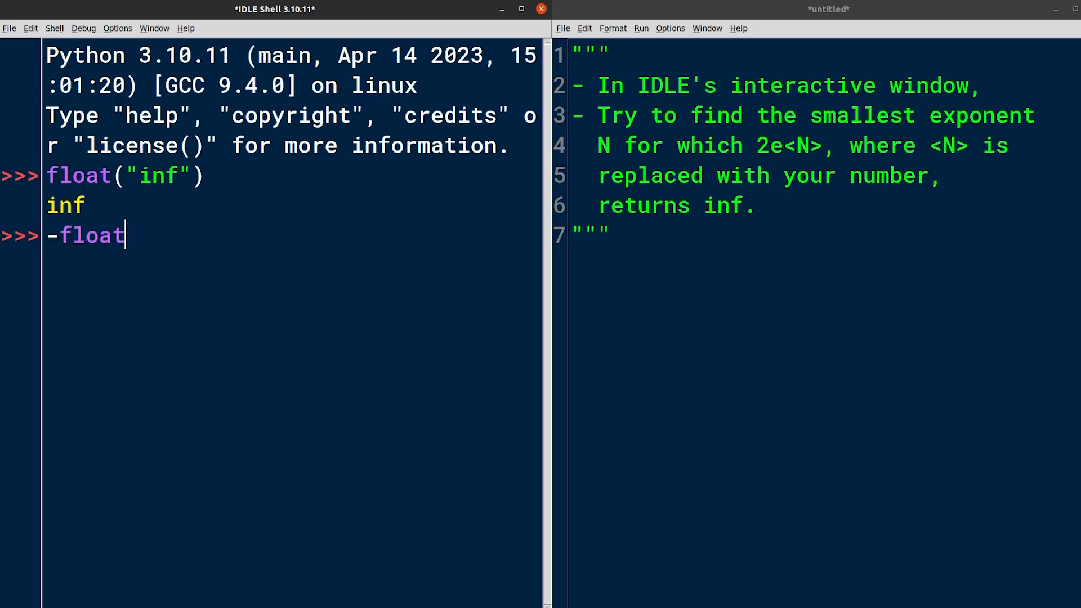
type("(\"inf\")")
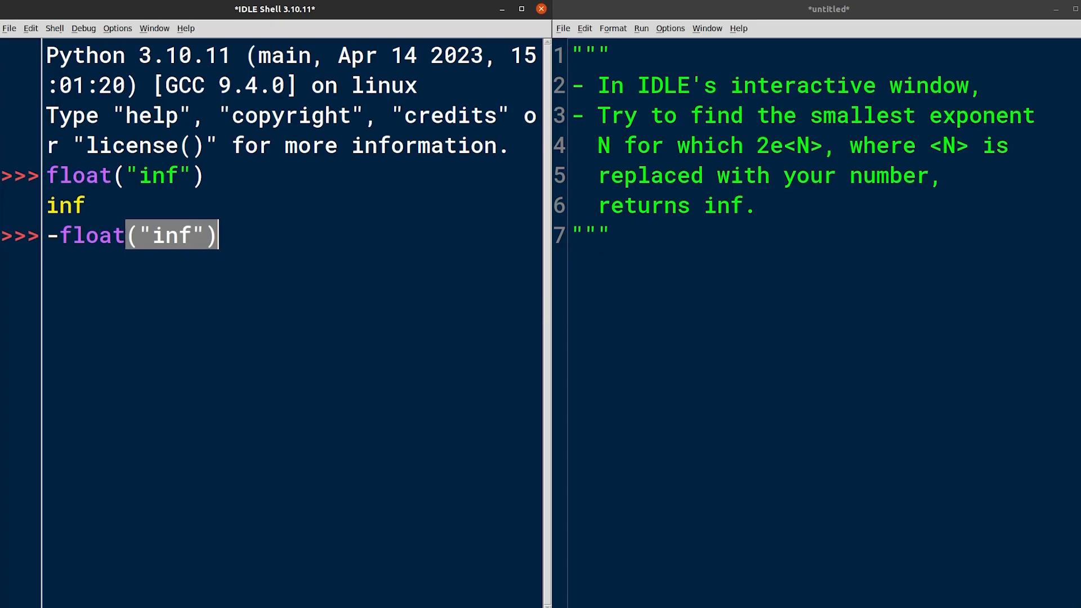
type("float(\"-inf")
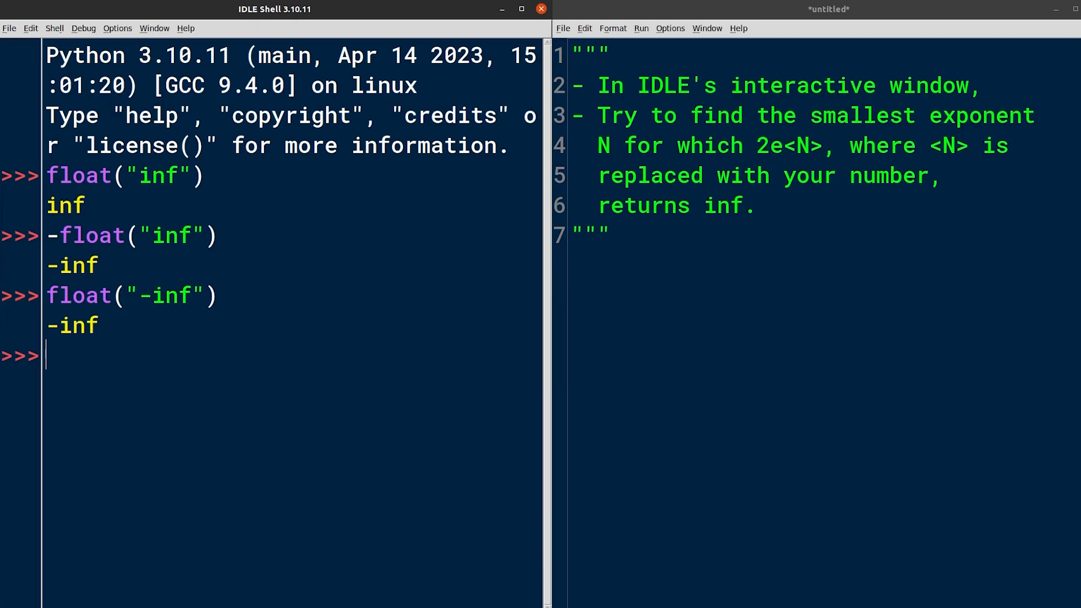
Test 2e500, 2e250 and 2e375, getting inf, 2e+250 and inf
type("2")
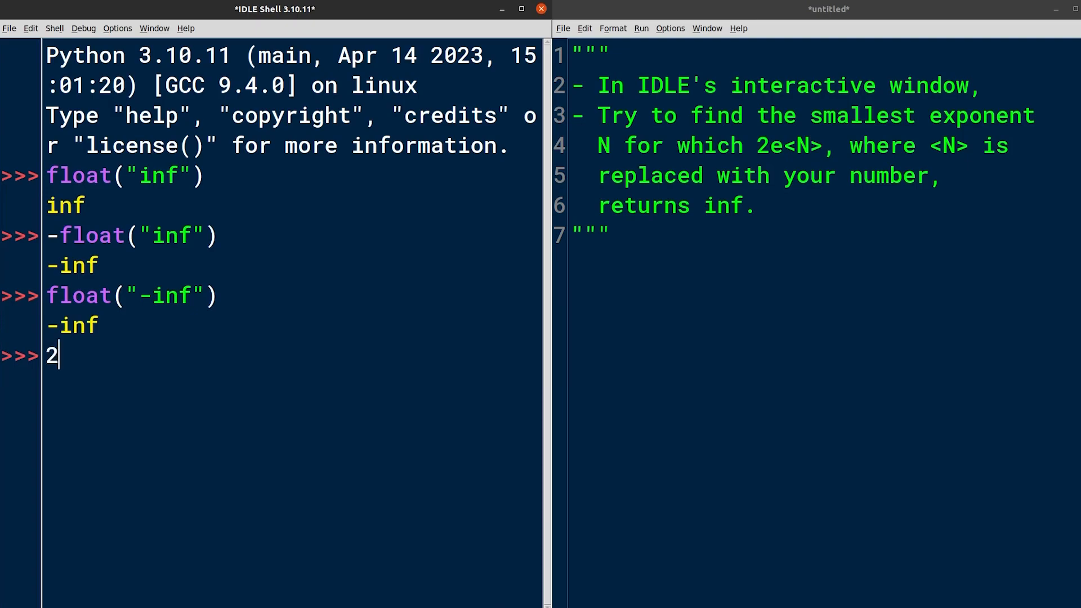
type("e500")
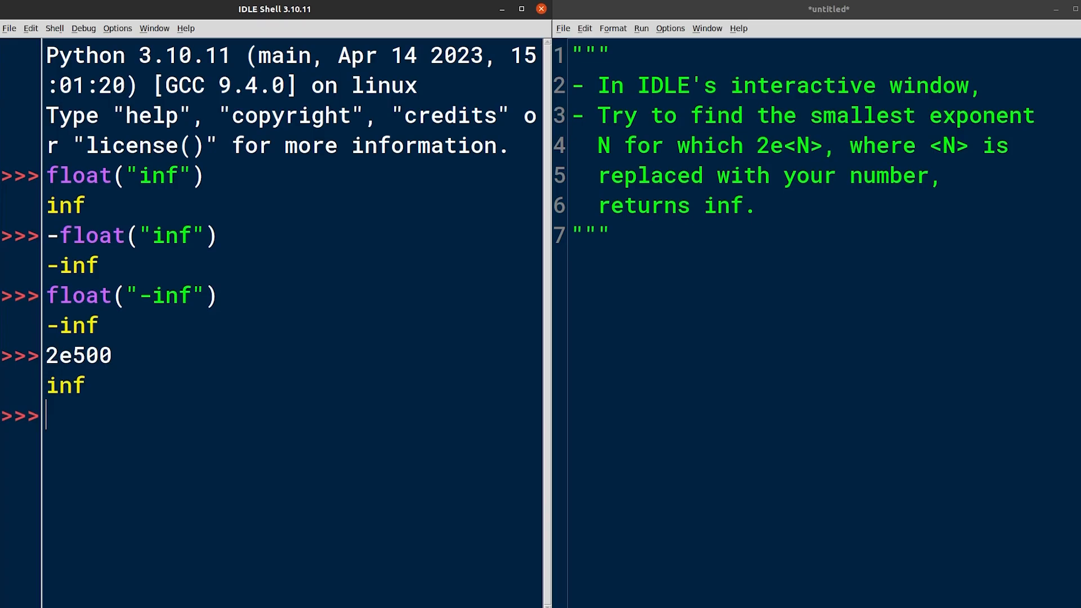
type("2")
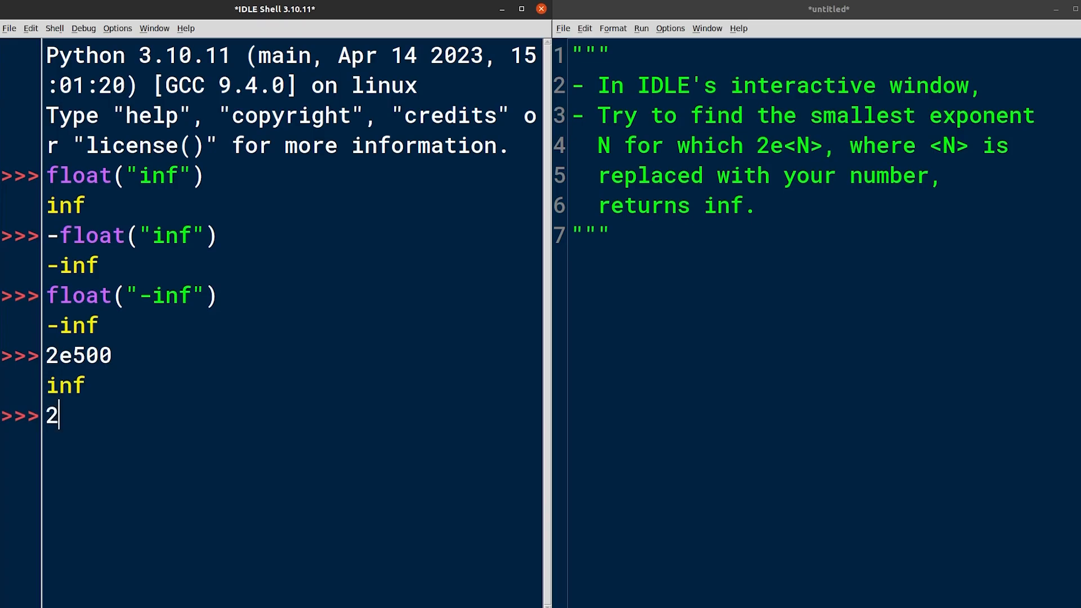
type("e250")
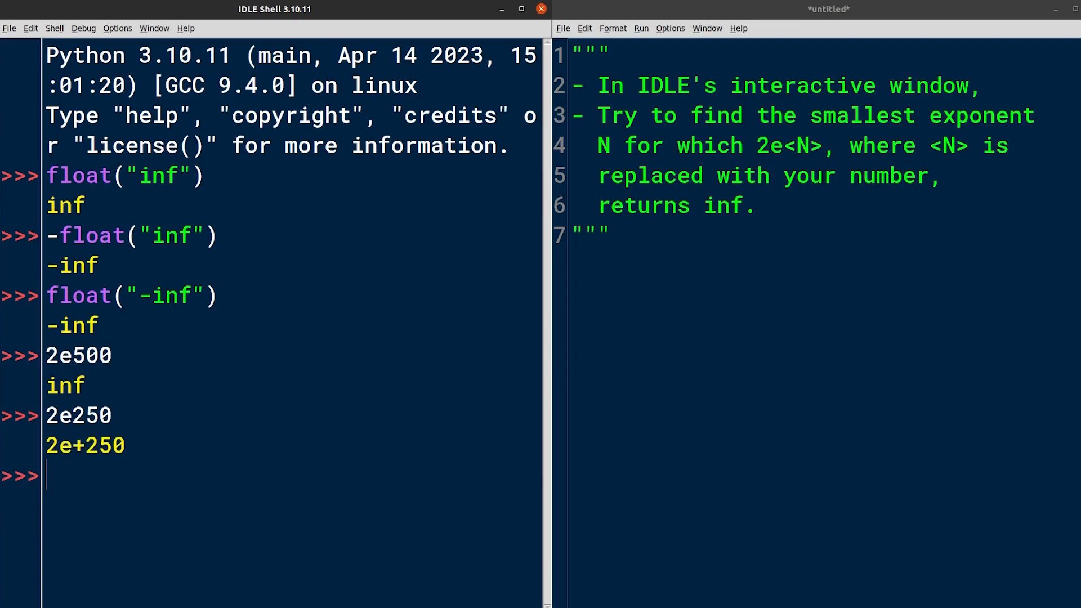
type("2")
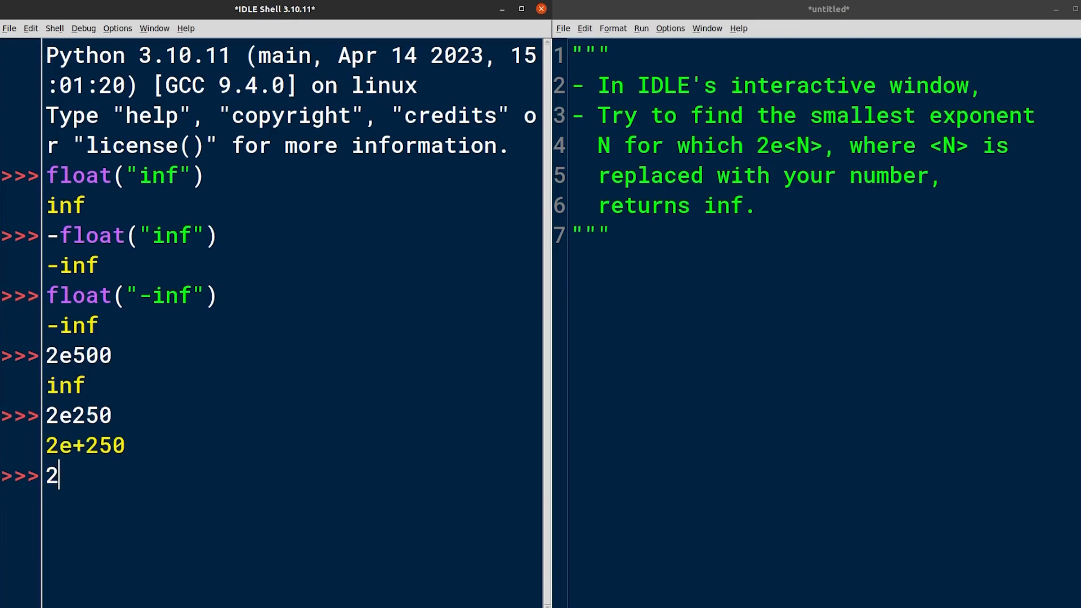
type("e375")
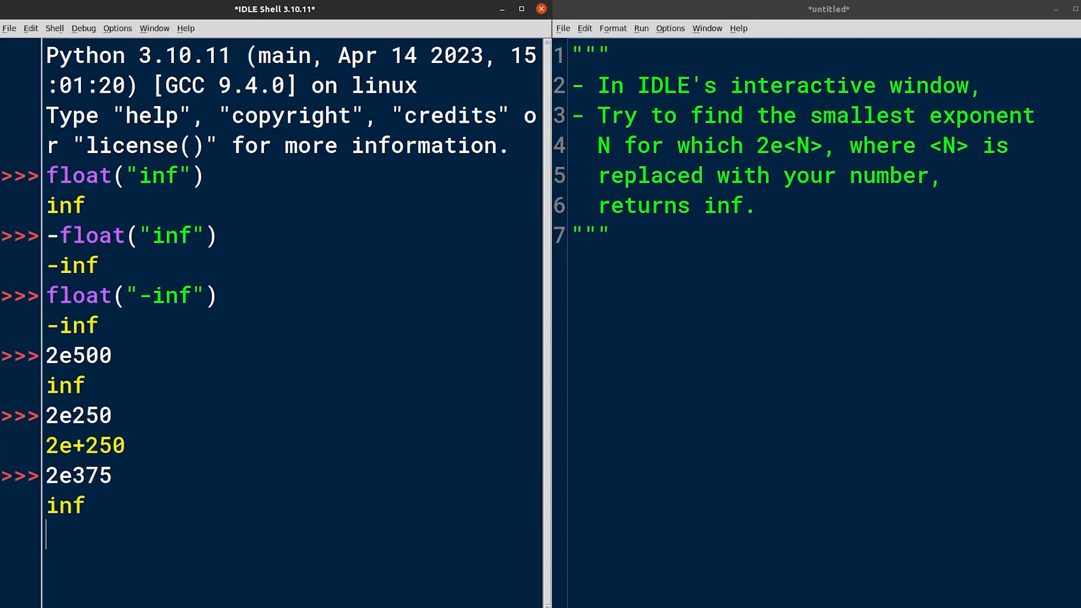
key("Return")
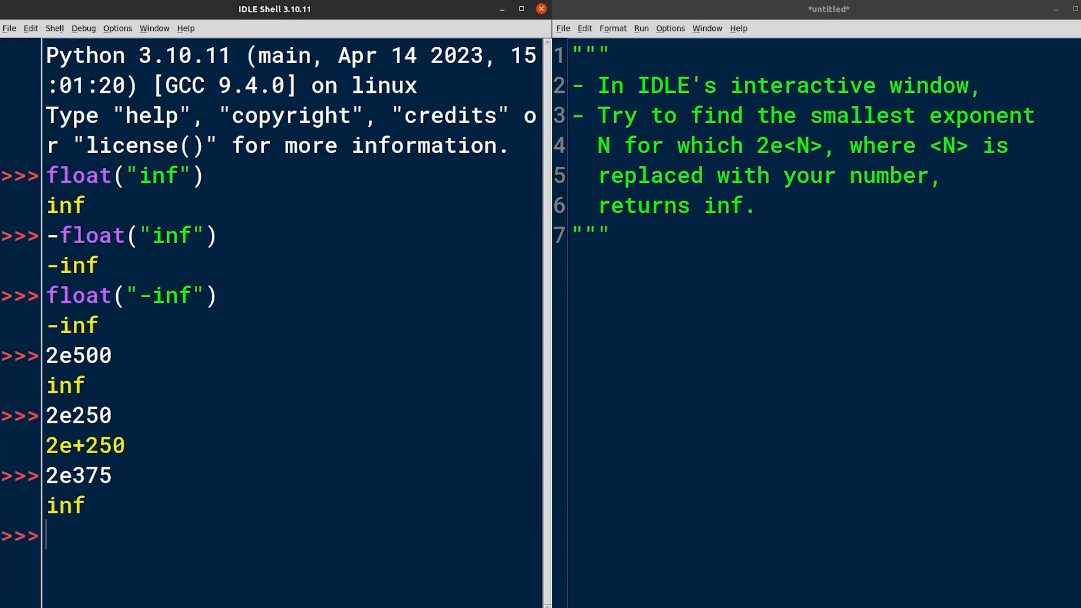
Compute midpoint (250 + 375) / 2, confirm 2e312 returns inf, then compute (250 + 312) / 2
type("(250 +")
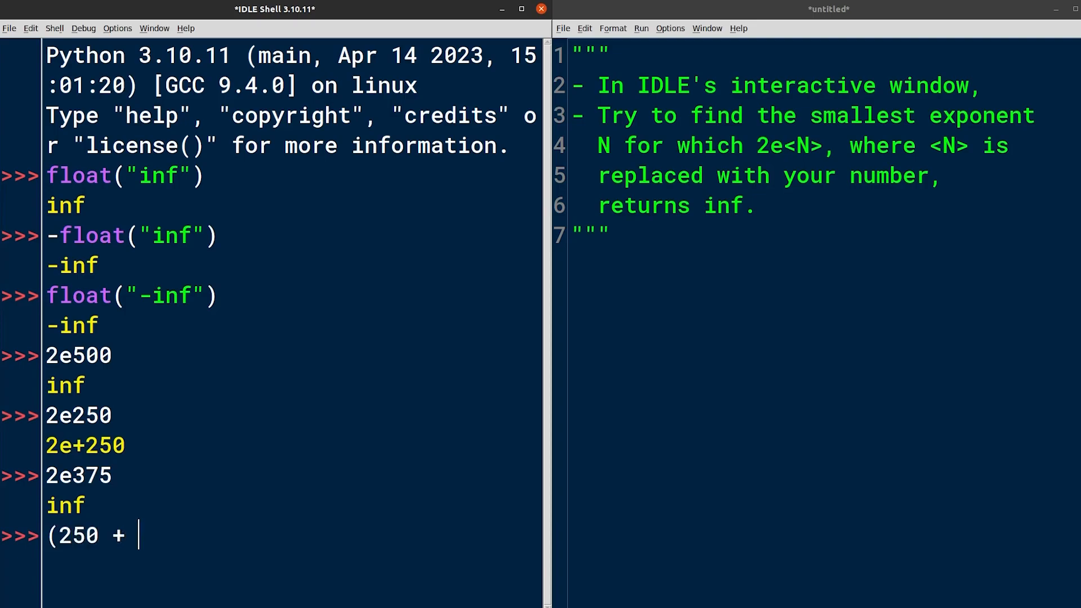
type("375) /")
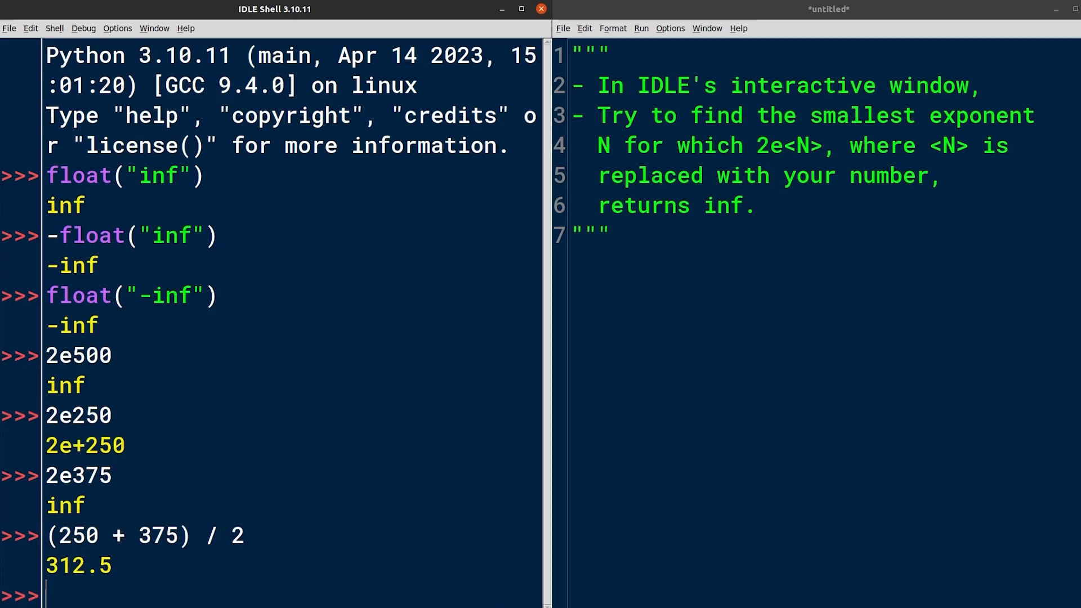
type("2e312")
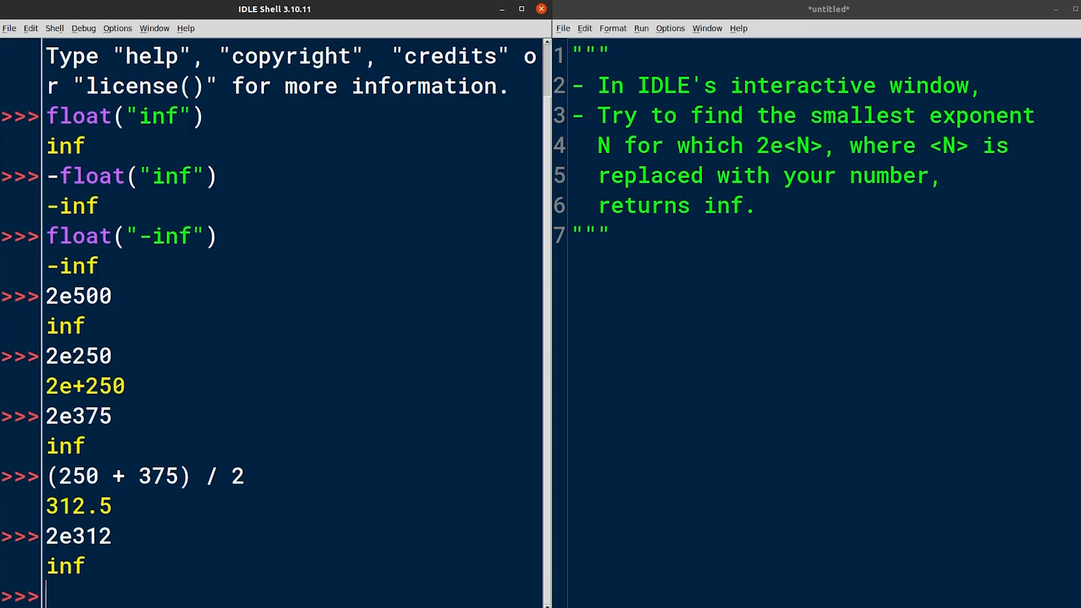
type("(250 + 312) / 2")
type("2e281")
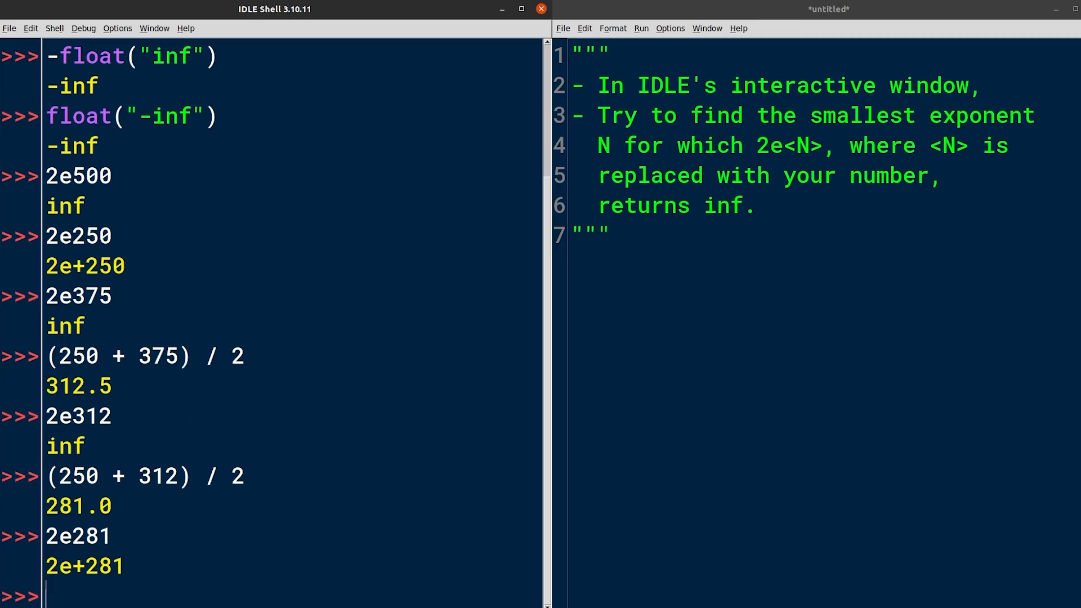
Compute midpoints (281 + 312) / 2 and (297 + 312) / 2, with 2e281, 2e297, 2e305 staying finite
type("(281")
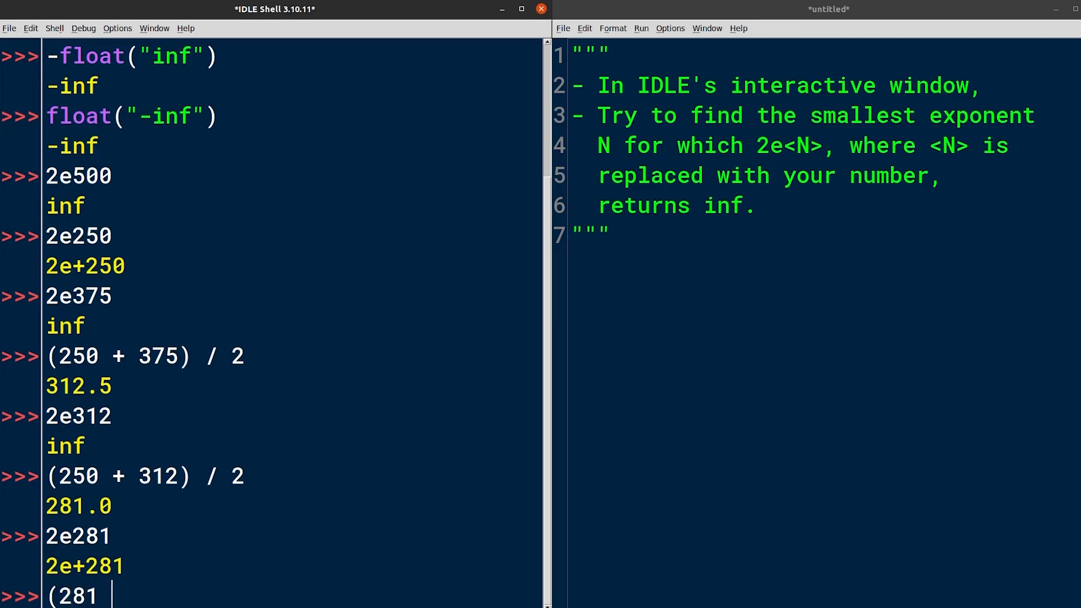
type("+ 312) / 2")
type("2e297")
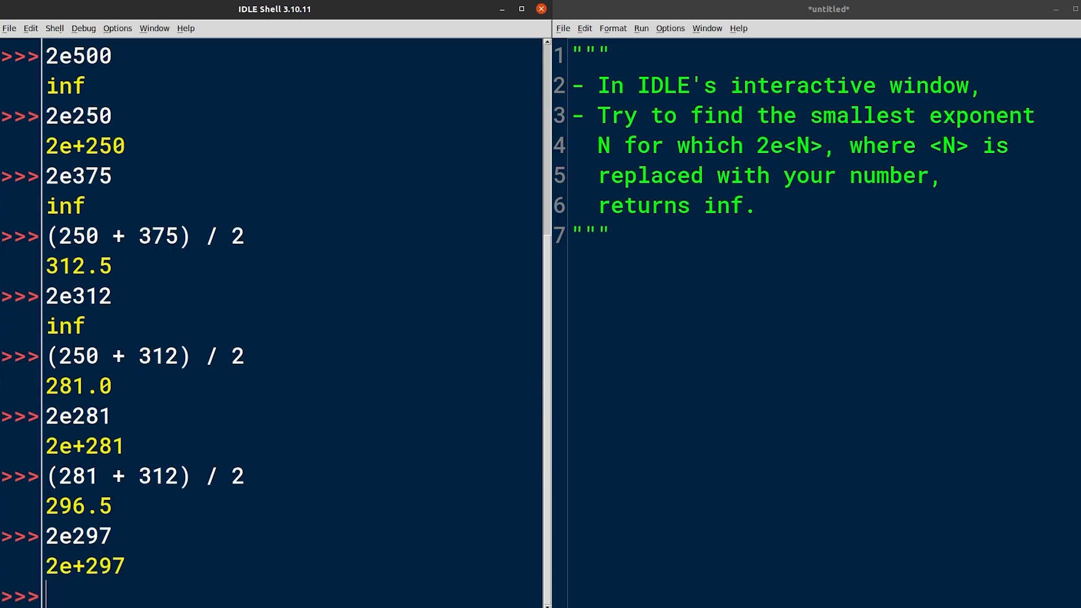
type("(297")
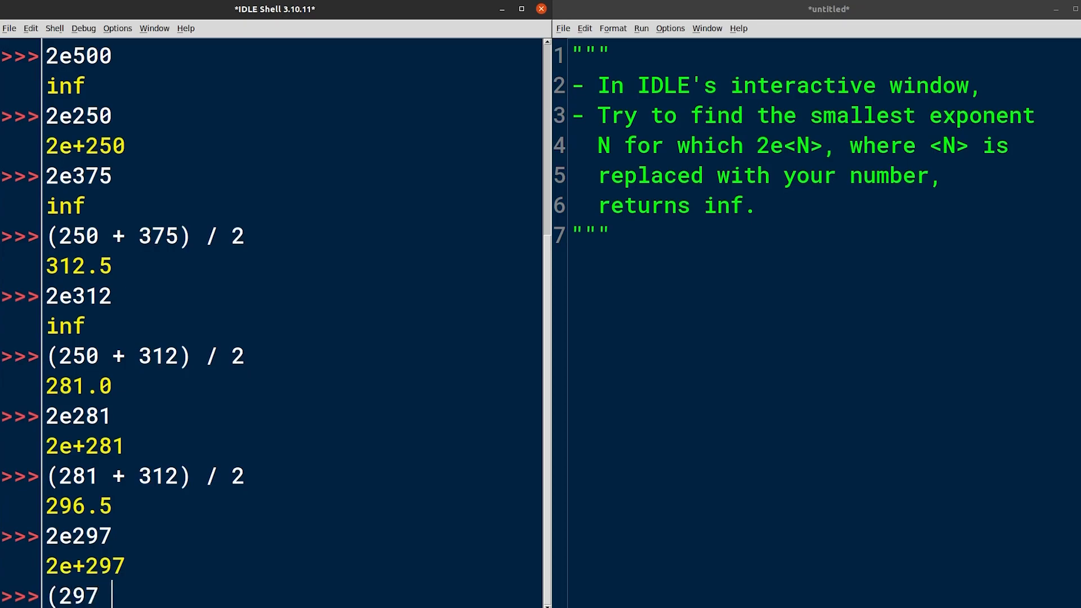
type("+ 312) / 2")
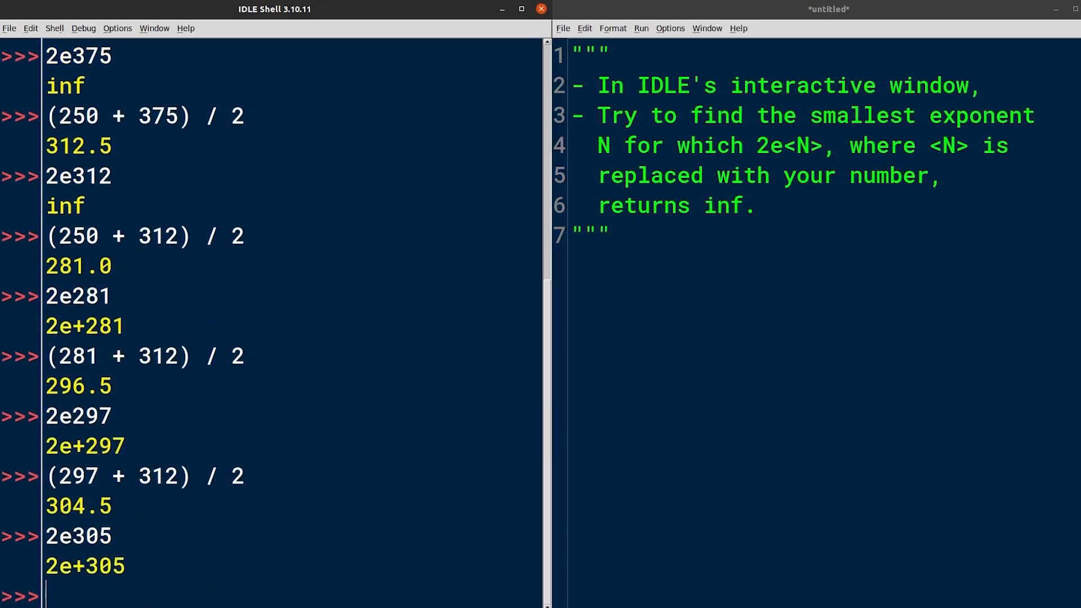
type("2e3")
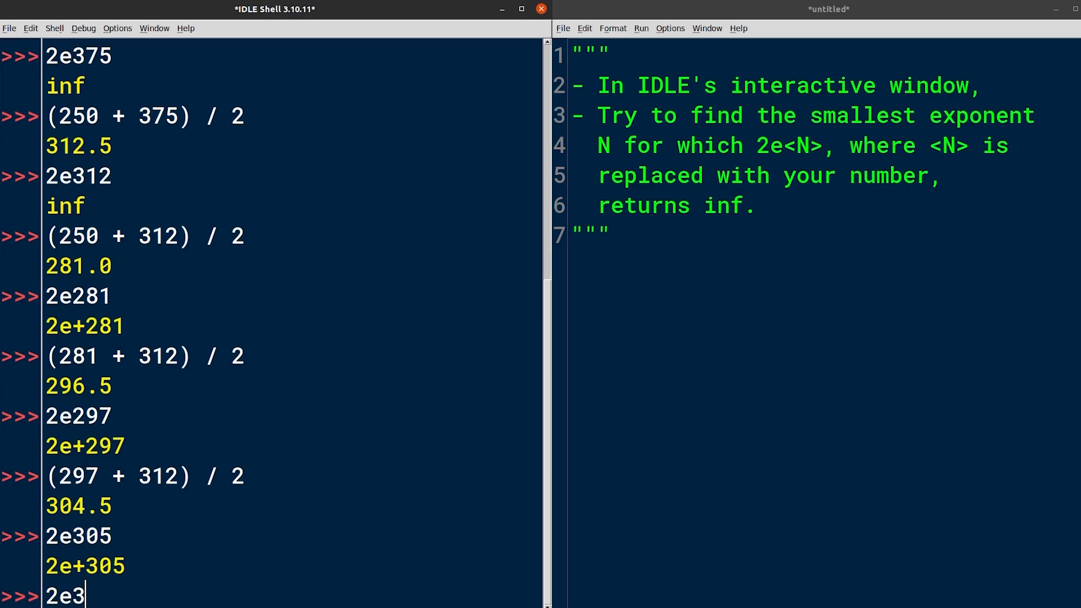
Check 2e306, 2e307 and 2e308, finding 2e308 is the first to return inf
key("Return")
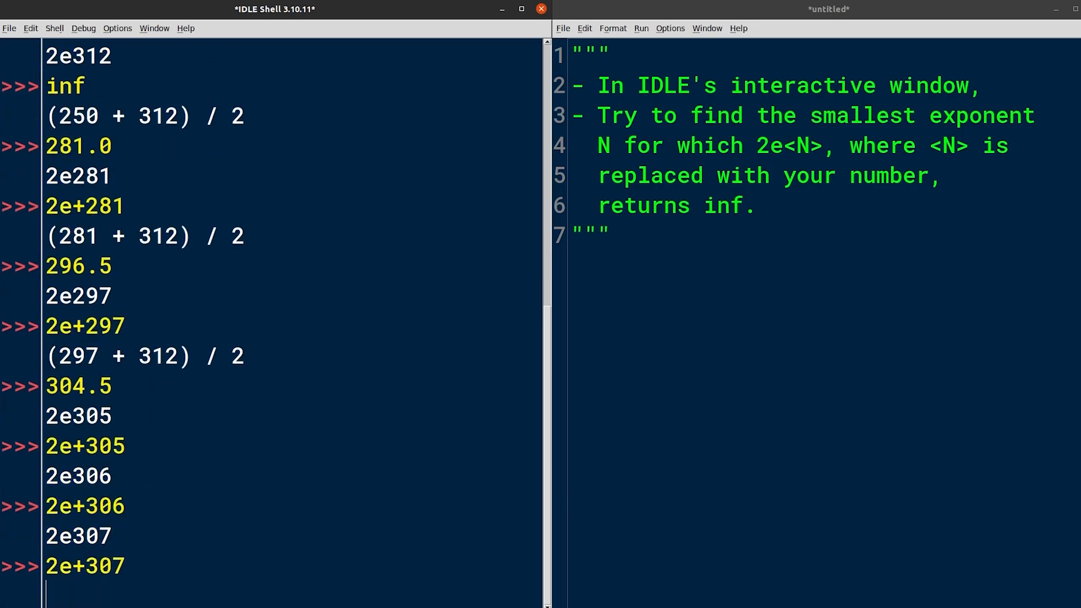
type("2e308")
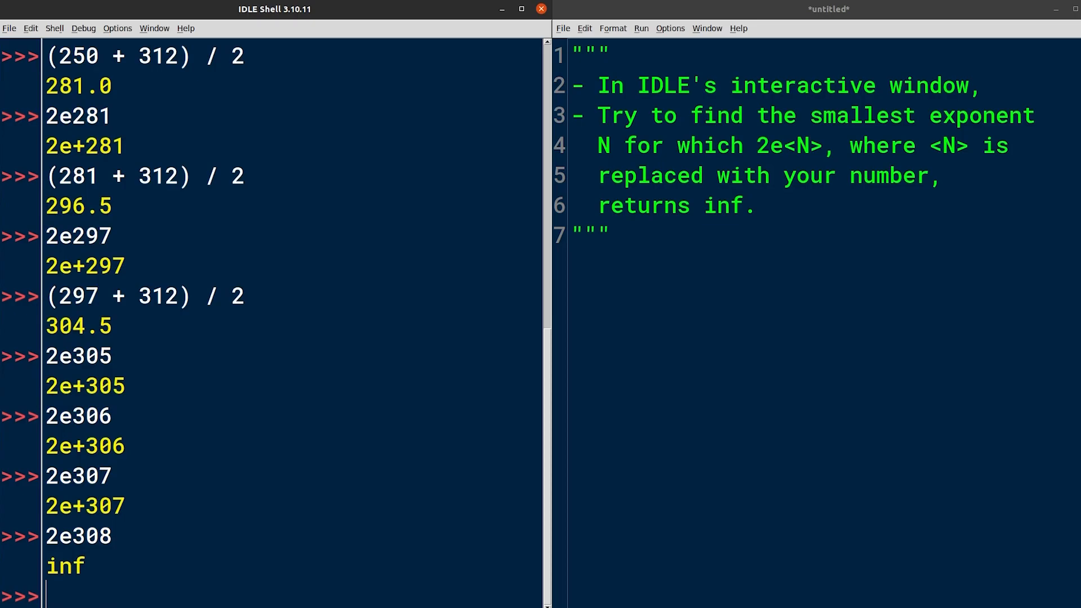
type("impor")
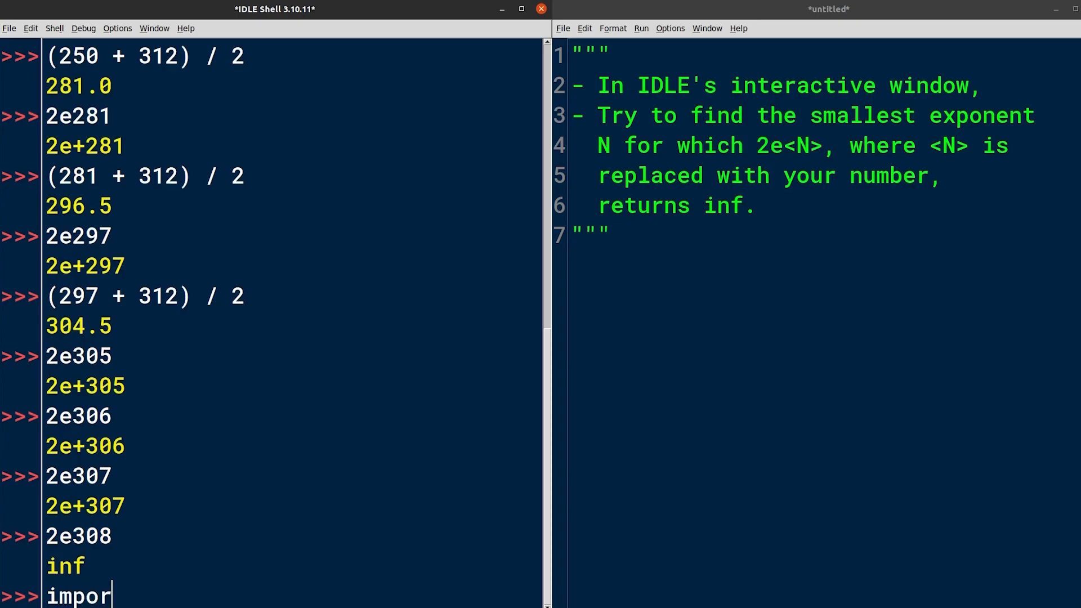
Import sys and display sys.float_info, showing max_10_exp=308 and max ≈ 1.797e+308
key("Return")
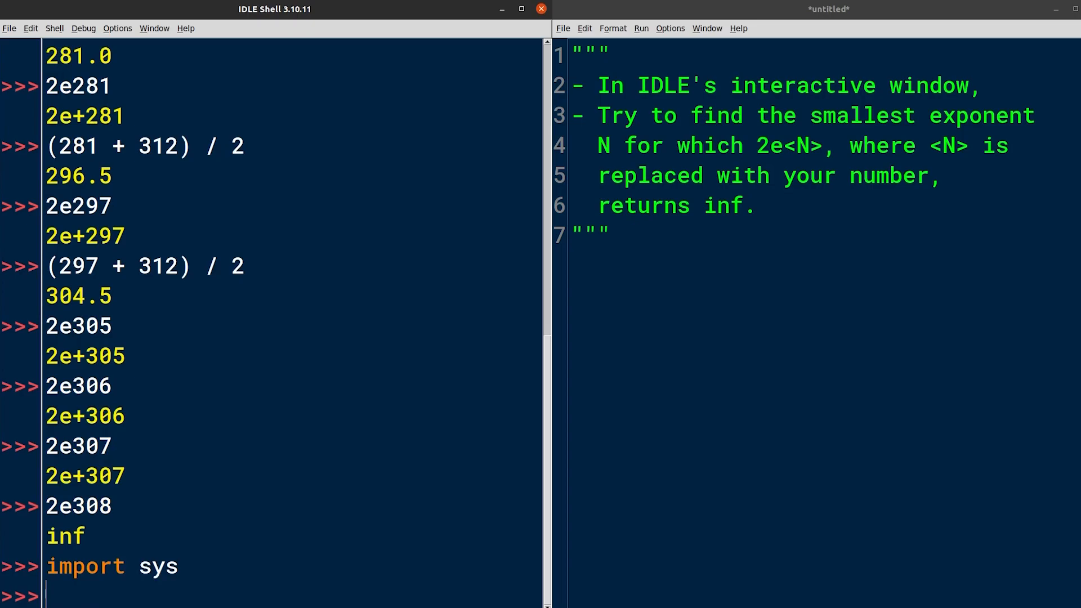
type("sys.")
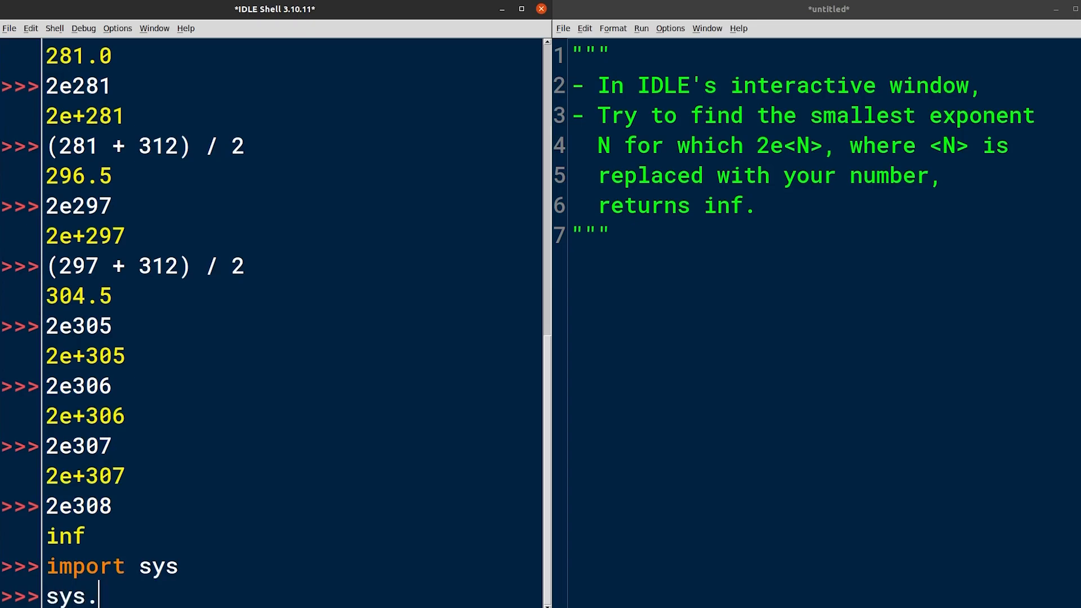
type("float_in")
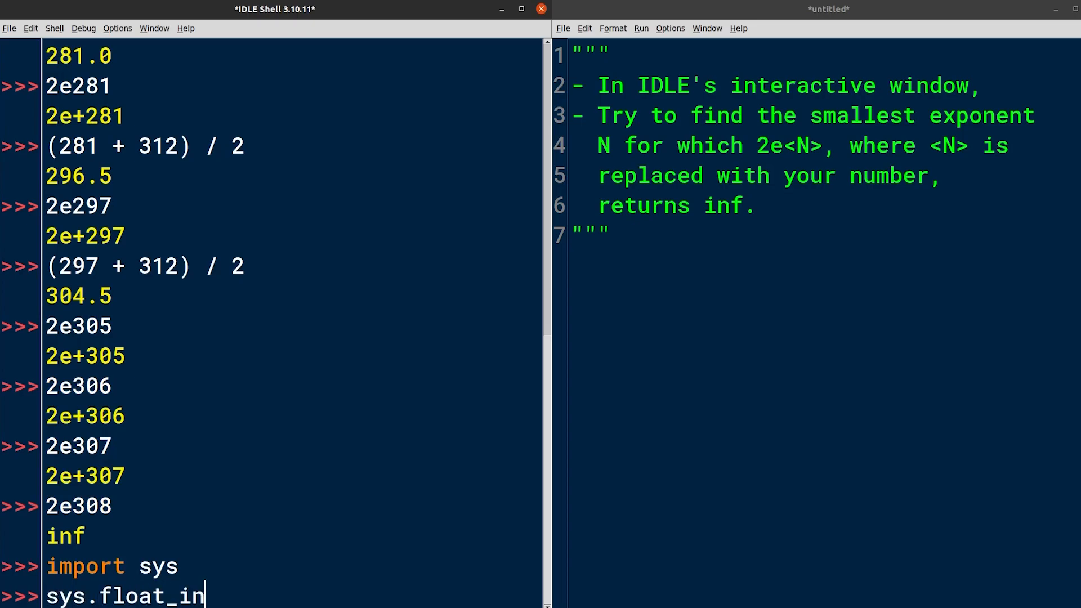
key("Return")
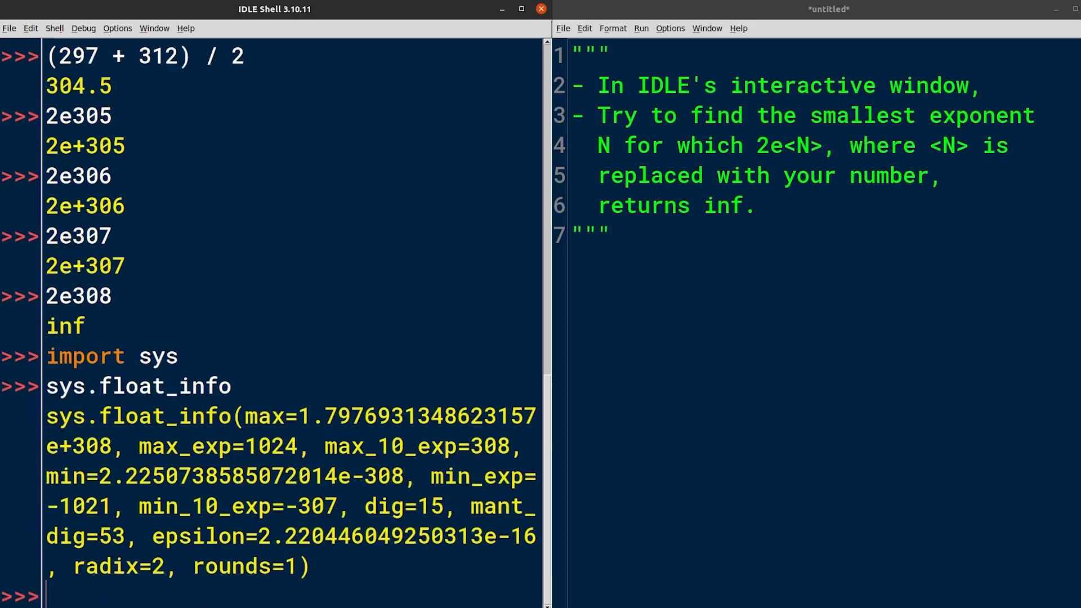
mouse_move(557, 455)
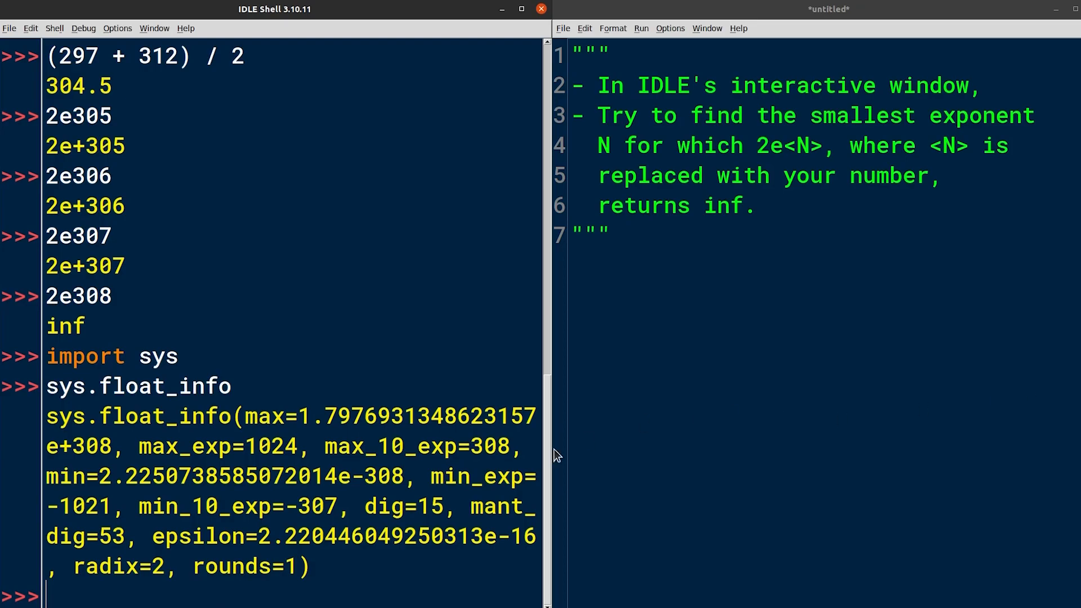